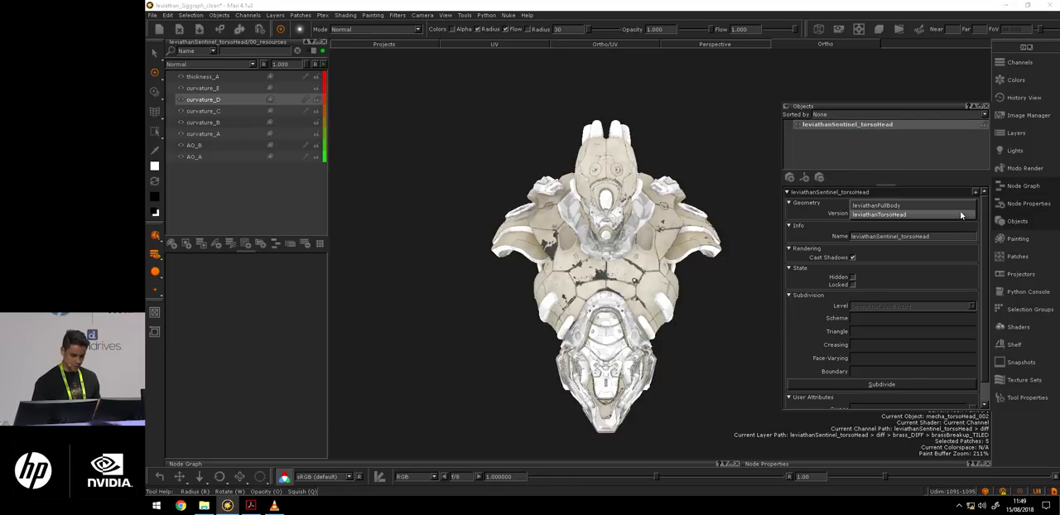
Step: Switch the torso object's Version to leviathanTorsoHead and display its UV layout
left_click(911, 214)
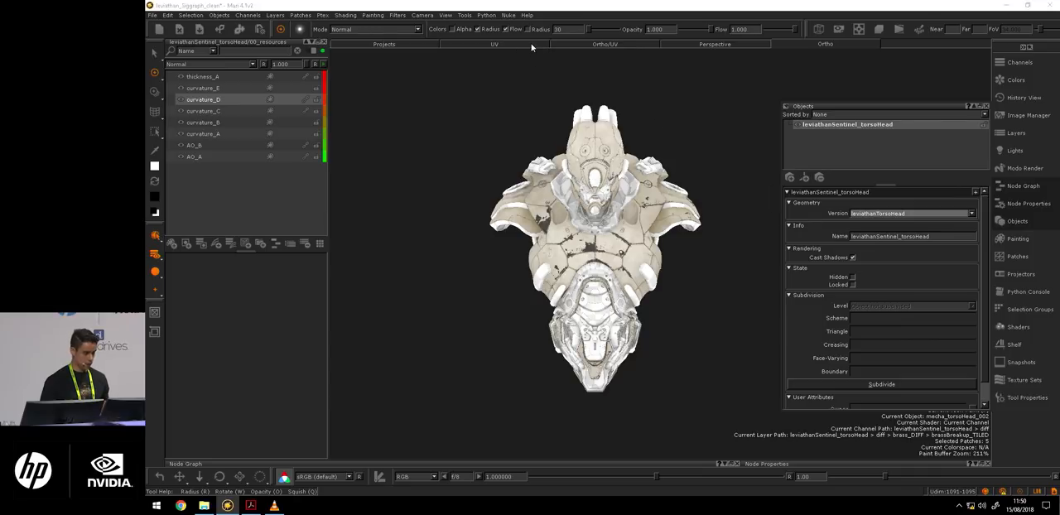
left_click(494, 44)
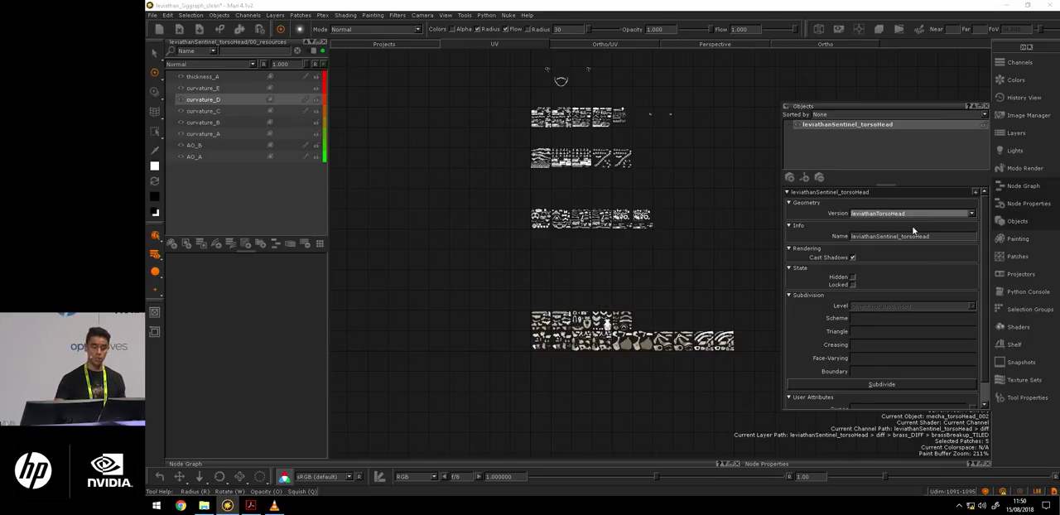
Step: Return to the Ortho 3D view with the curvature_D resource map shown on the torso-head
right_click(846, 124)
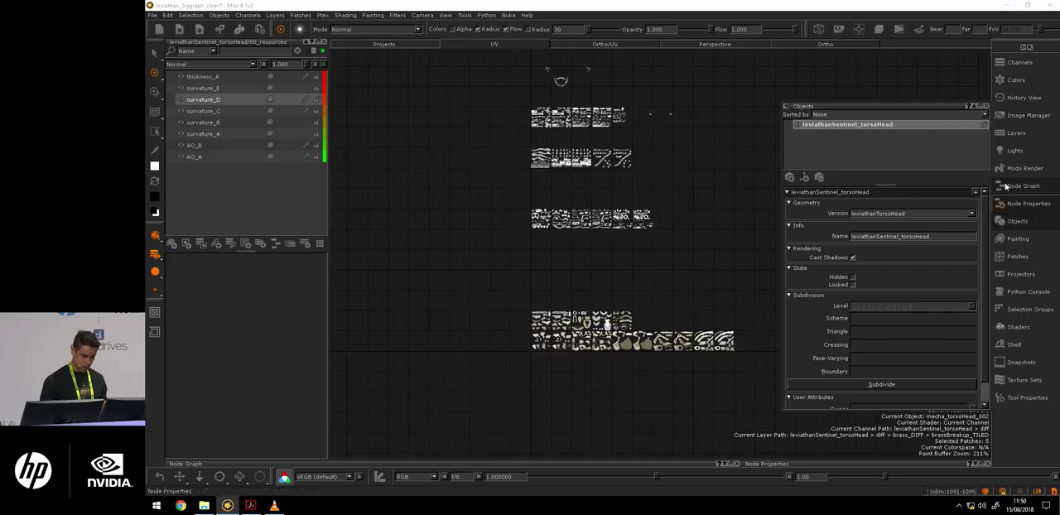
left_click(910, 212)
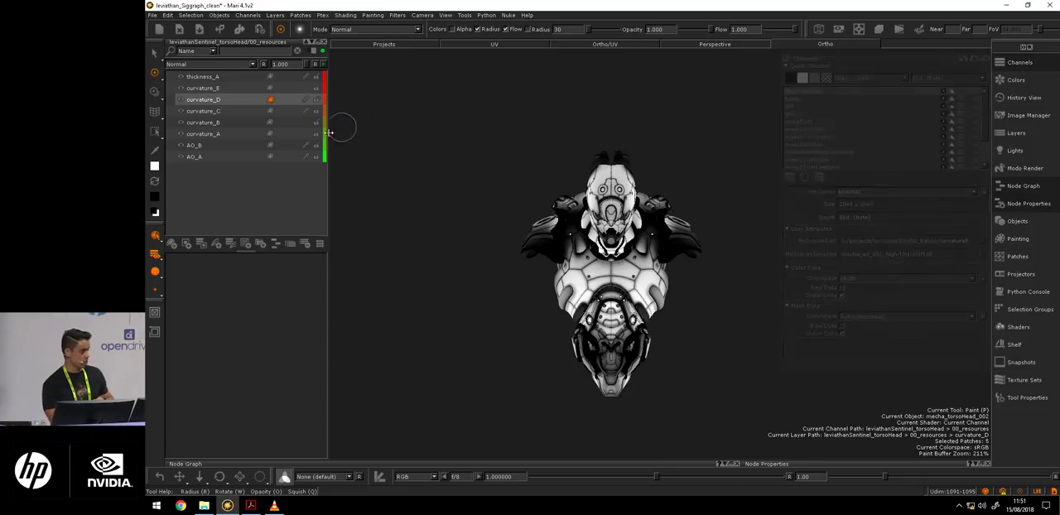
Step: Select AO_A, then AO_B in 00_resources to display the AO_B occlusion map
left_click(195, 156)
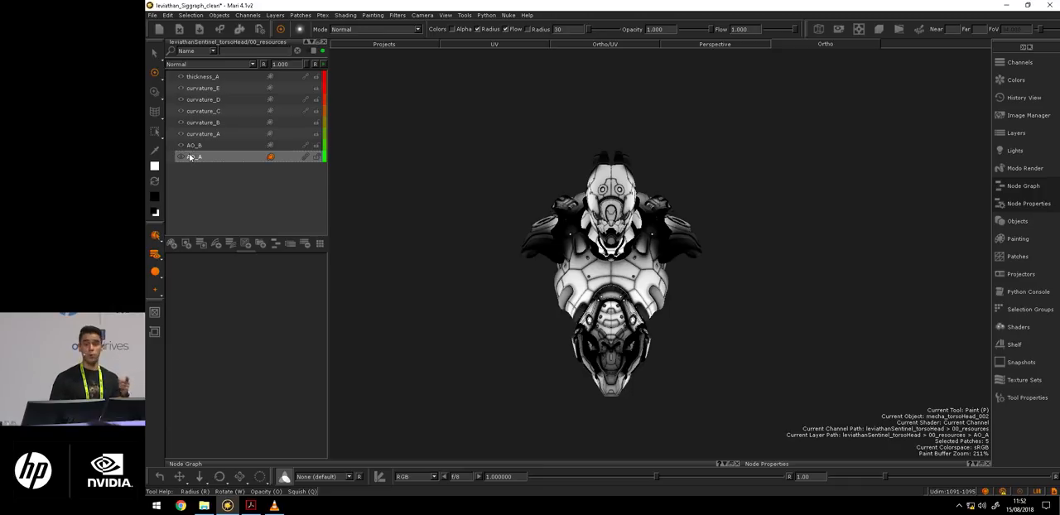
mouse_move(192, 156)
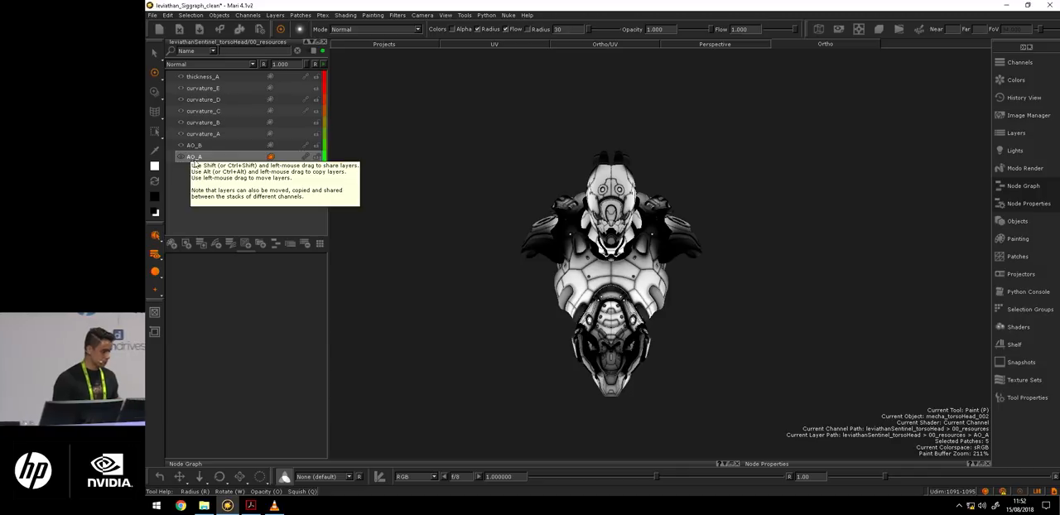
left_click(195, 157)
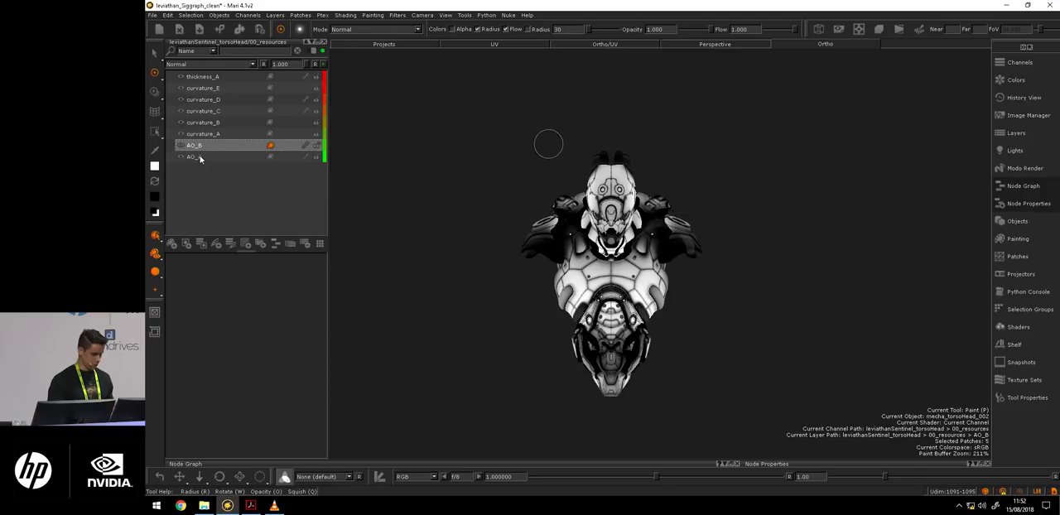
left_click(179, 145)
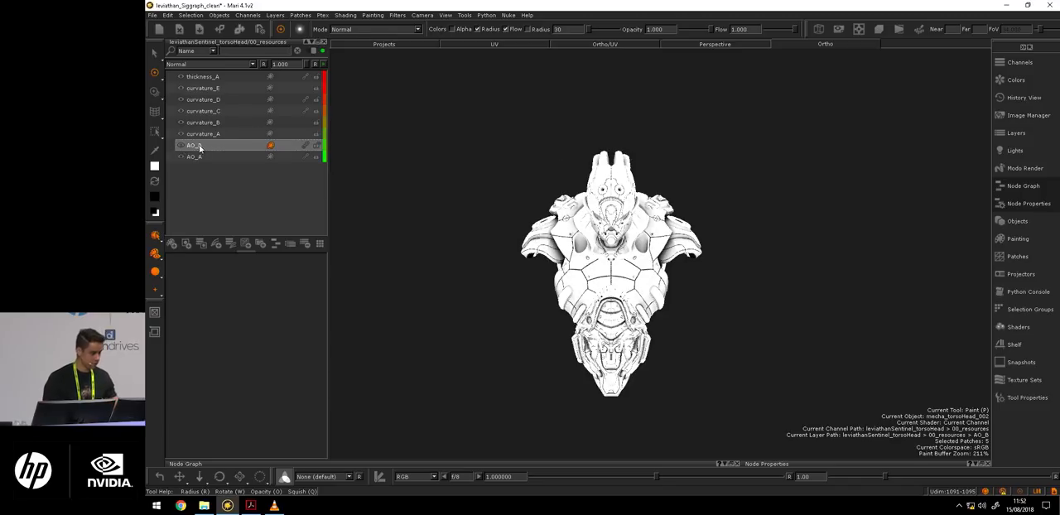
Step: Cycle through thickness_A and curvature_B to E maps, ending on curvature_C with its channel settings listed
left_click(203, 133)
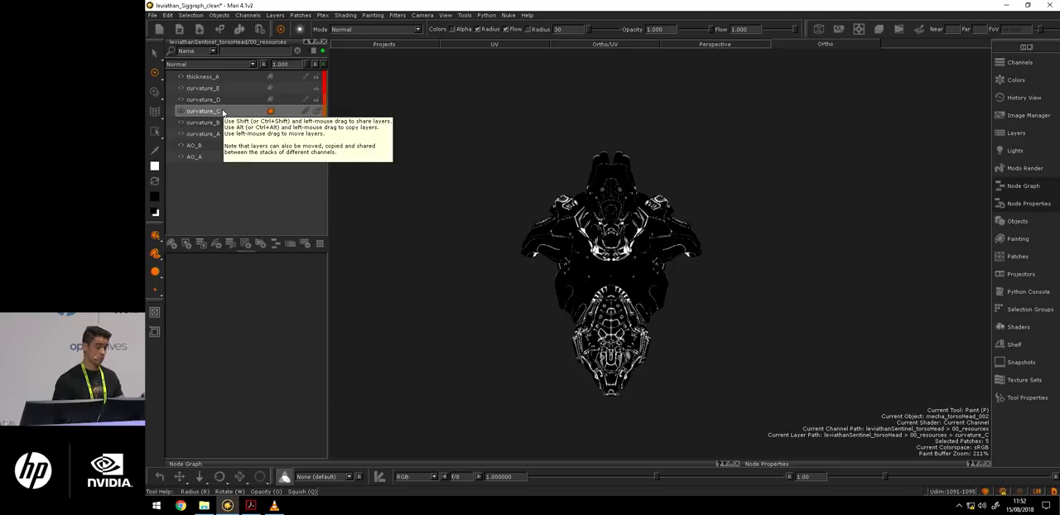
left_click(203, 122)
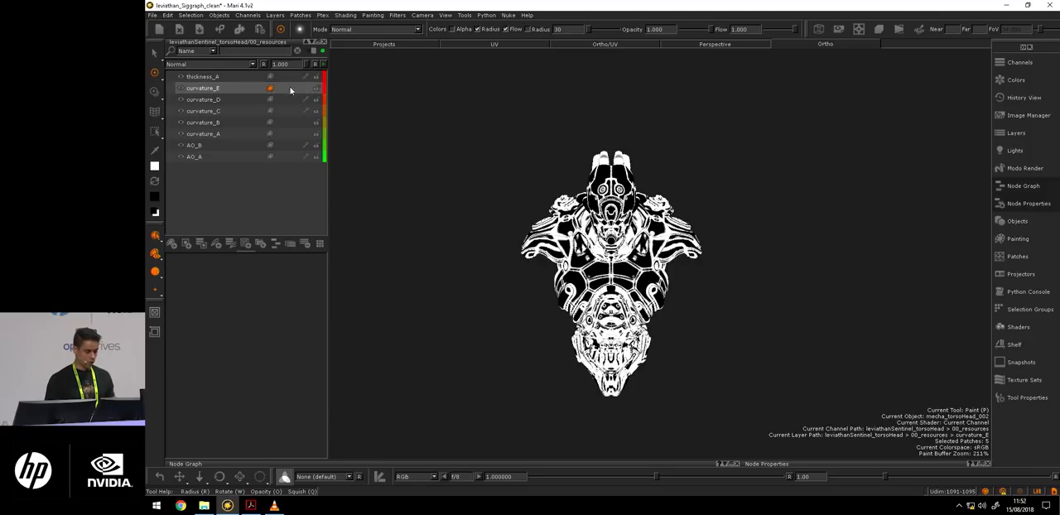
left_click(201, 76)
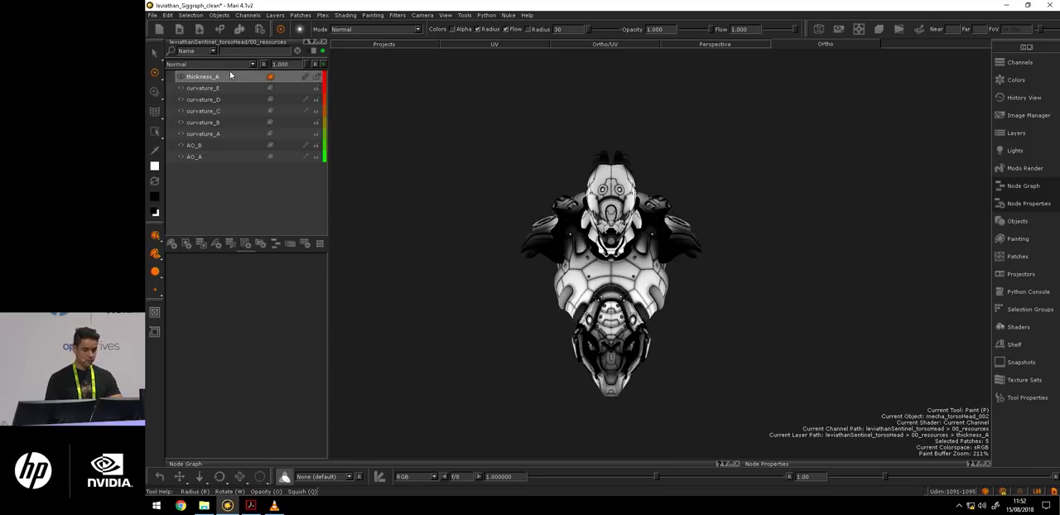
mouse_move(231, 76)
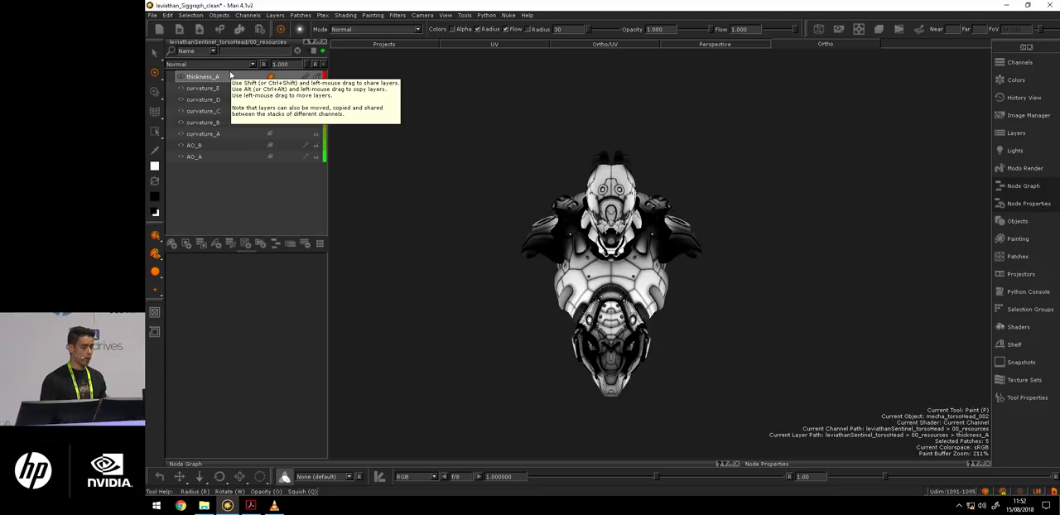
left_click(203, 88)
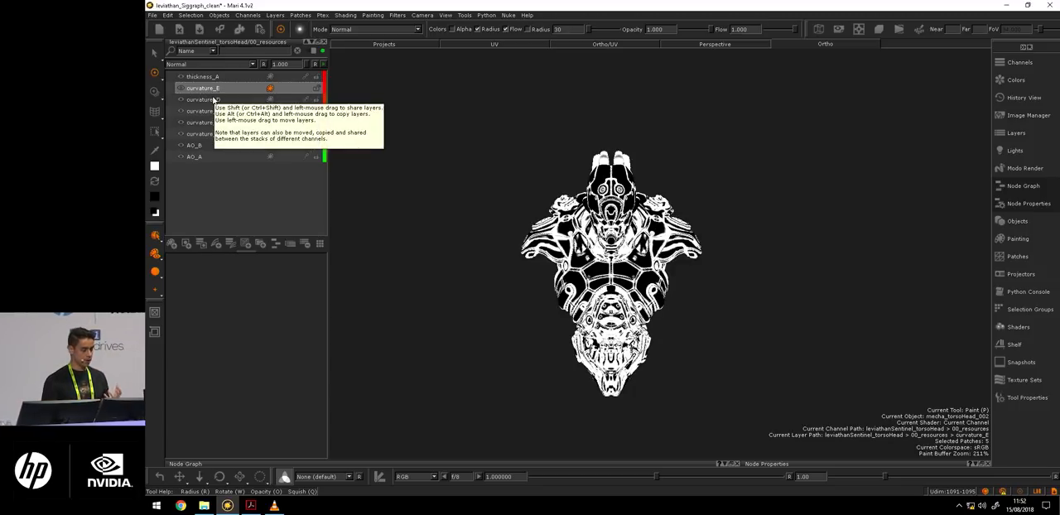
left_click(203, 99)
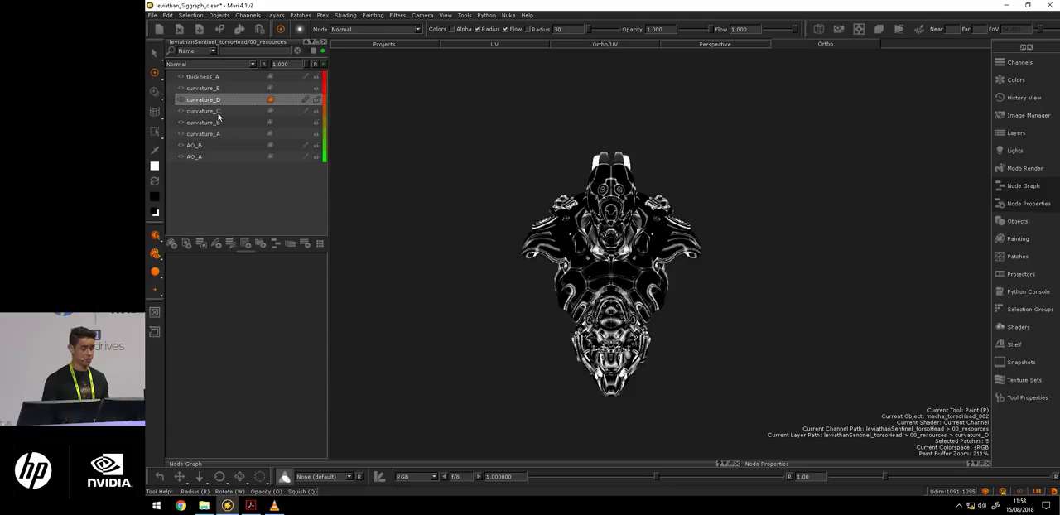
left_click(202, 122)
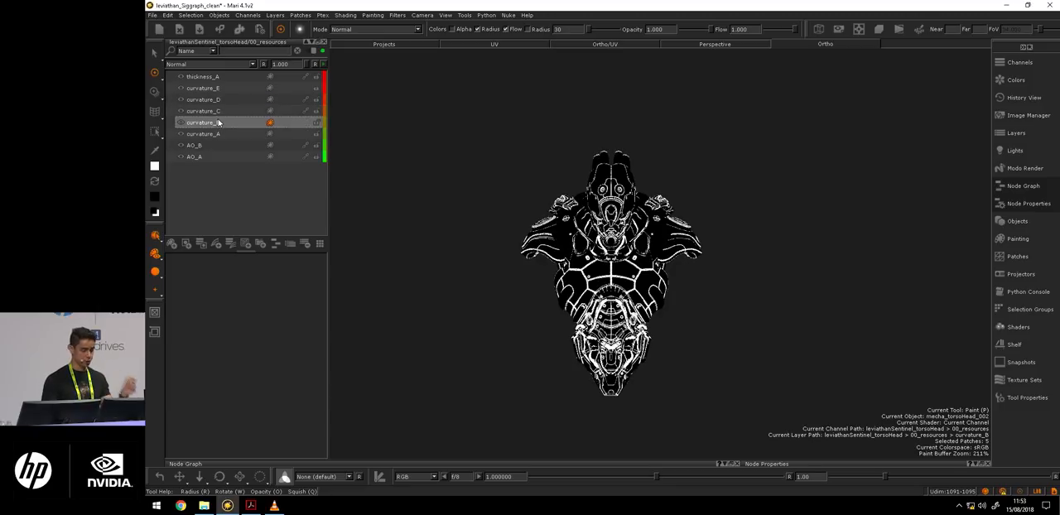
left_click(203, 110)
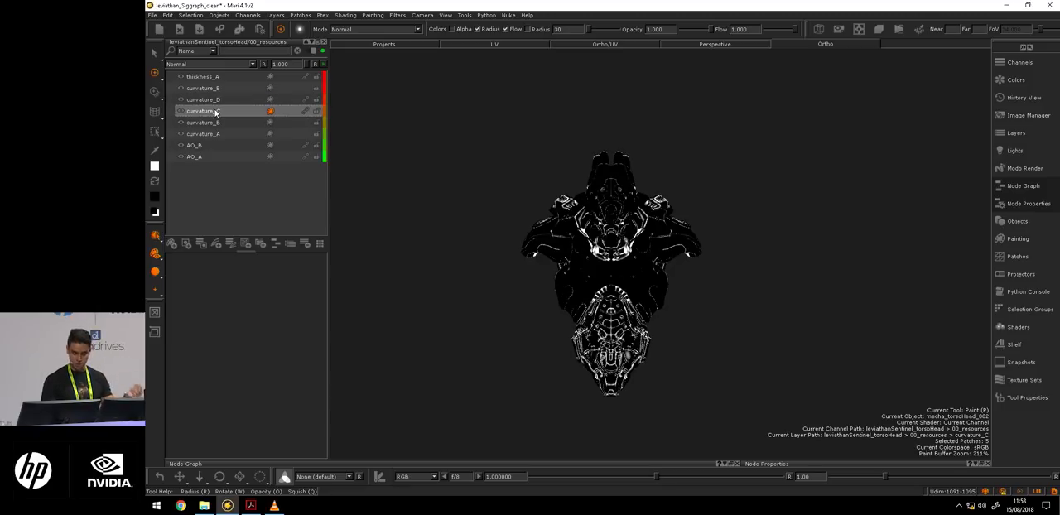
left_click(203, 111)
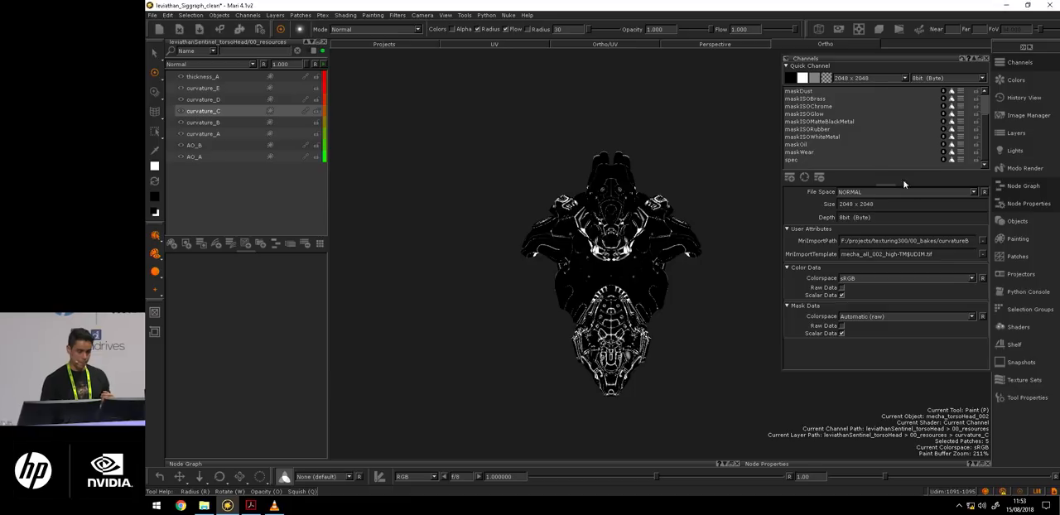
Step: Expand the channel list and preview maskISOMatteBlackMetal and maskISOWhiteMetal, ending on MatteBlackMetal
left_click(807, 106)
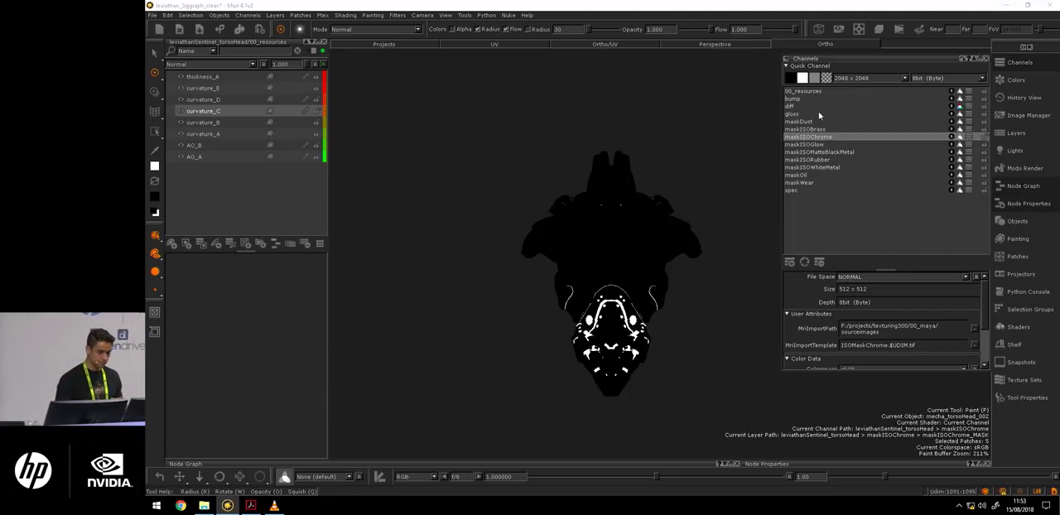
left_click(803, 144)
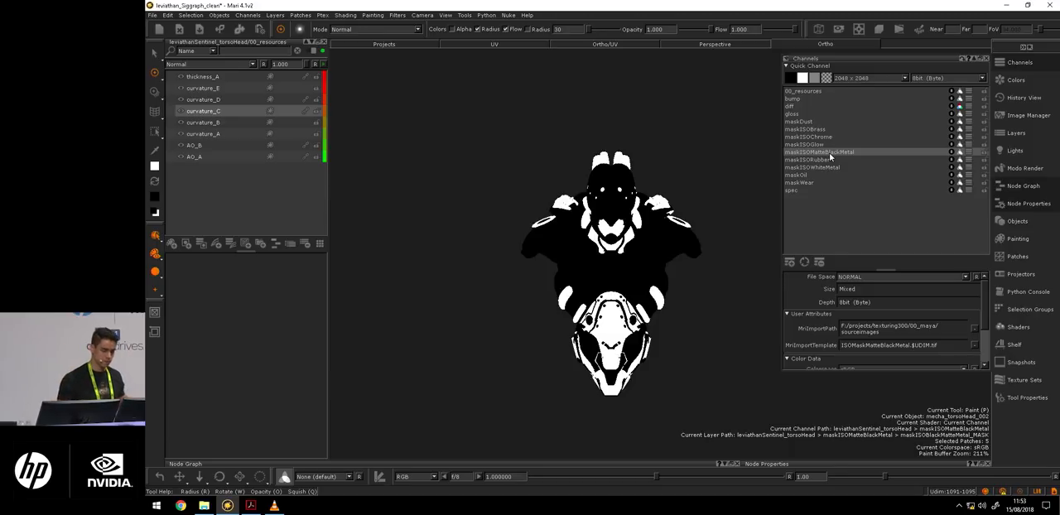
left_click(811, 167)
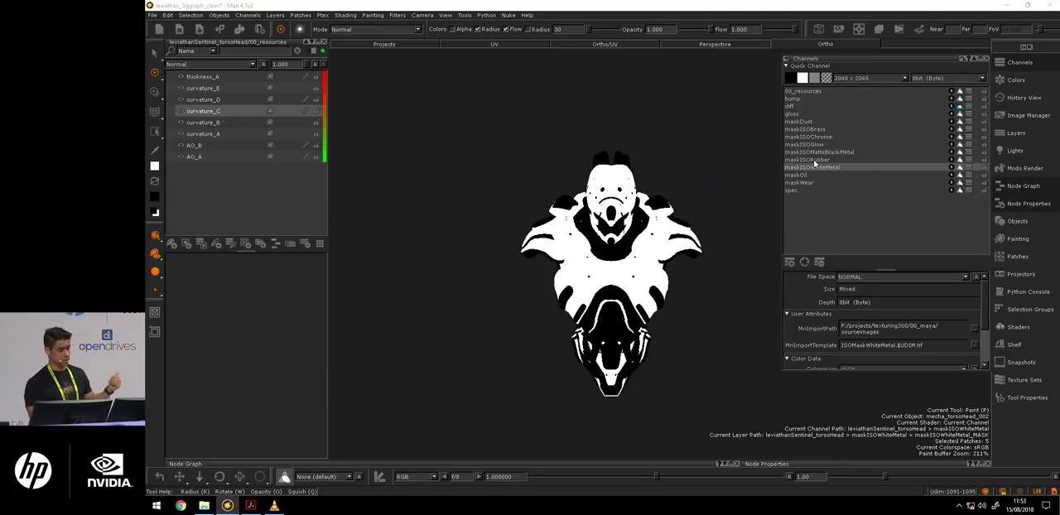
left_click(807, 159)
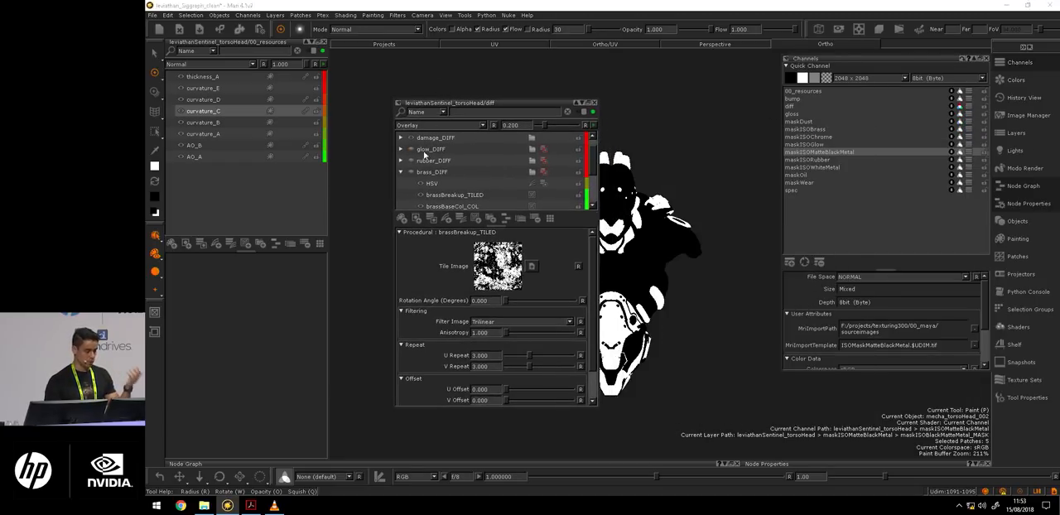
mouse_move(506, 218)
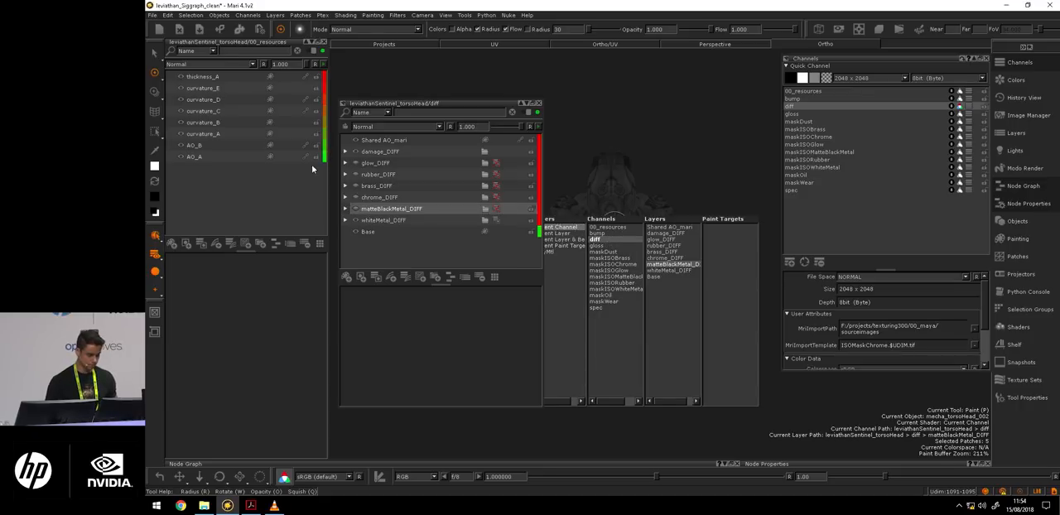
Step: Expand whiteMetal_DIFF and select colorBreakup_TILED to show its Overlay 0.359 procedural settings
left_click(346, 220)
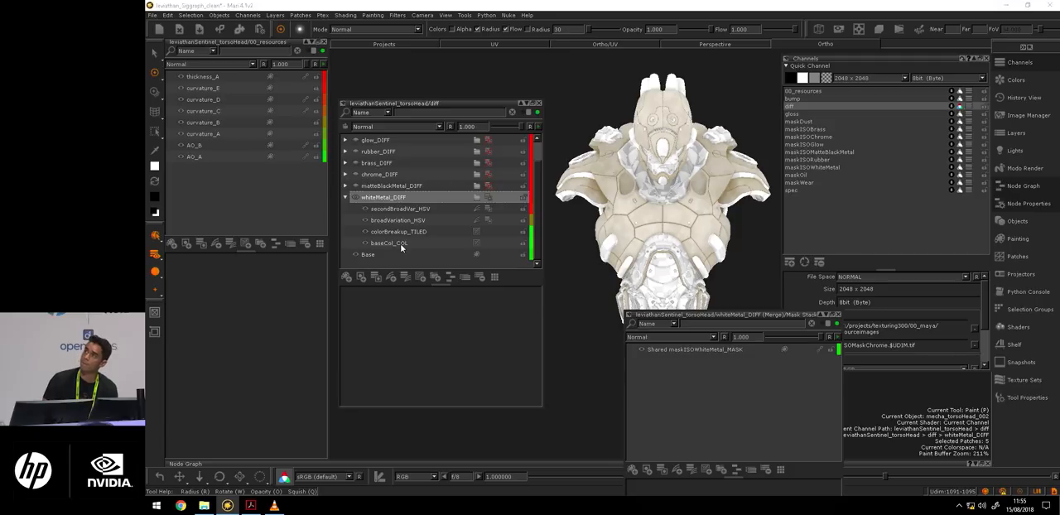
left_click(388, 240)
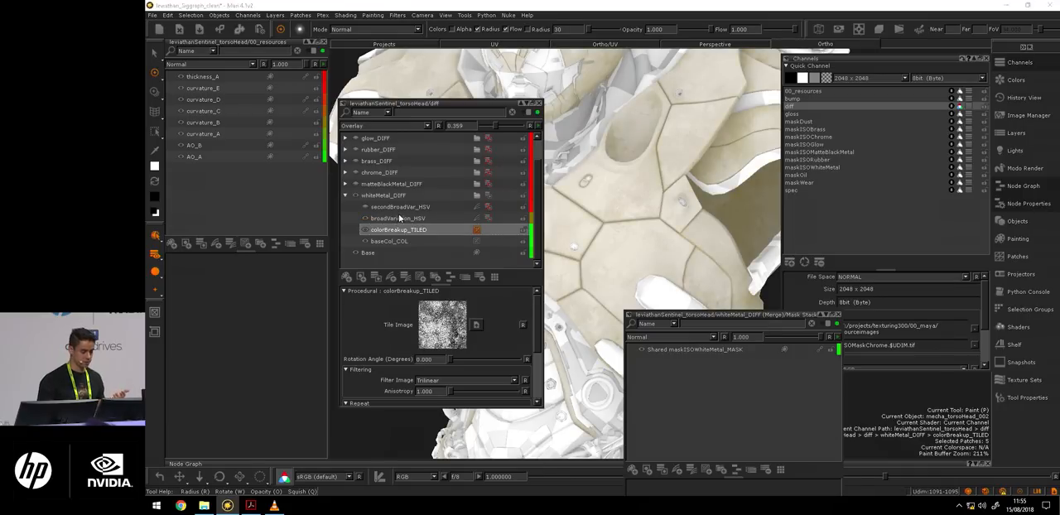
Step: Select broadVariation_HSV to show its saturation 2.991 and value 0.800 settings
left_click(400, 217)
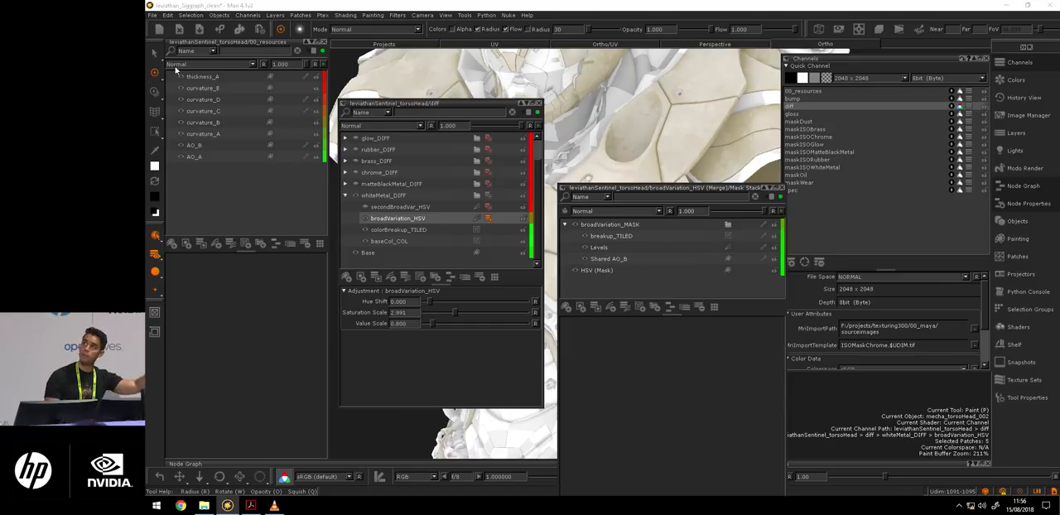
mouse_move(225, 141)
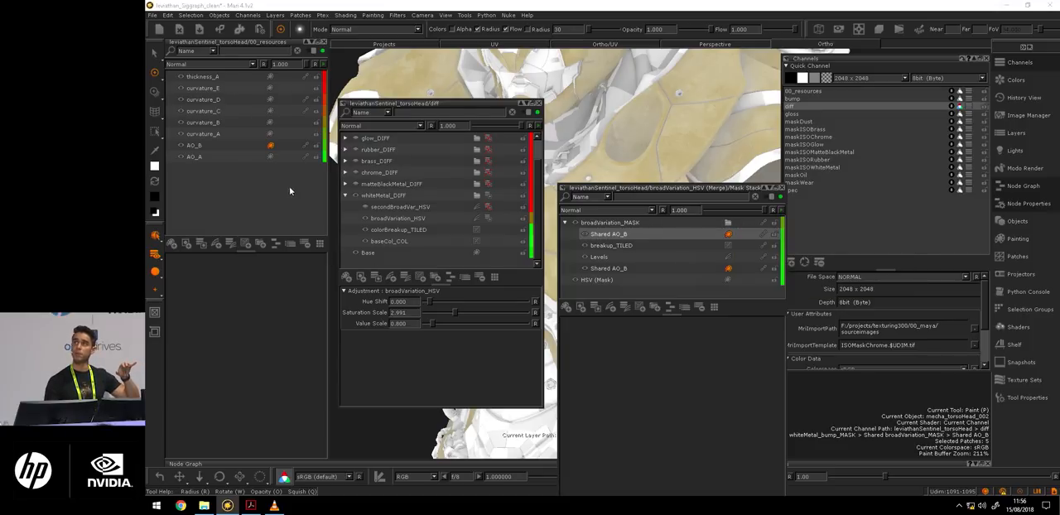
Step: Select the AO_B resource layer and open its right-click layer menu
left_click(193, 155)
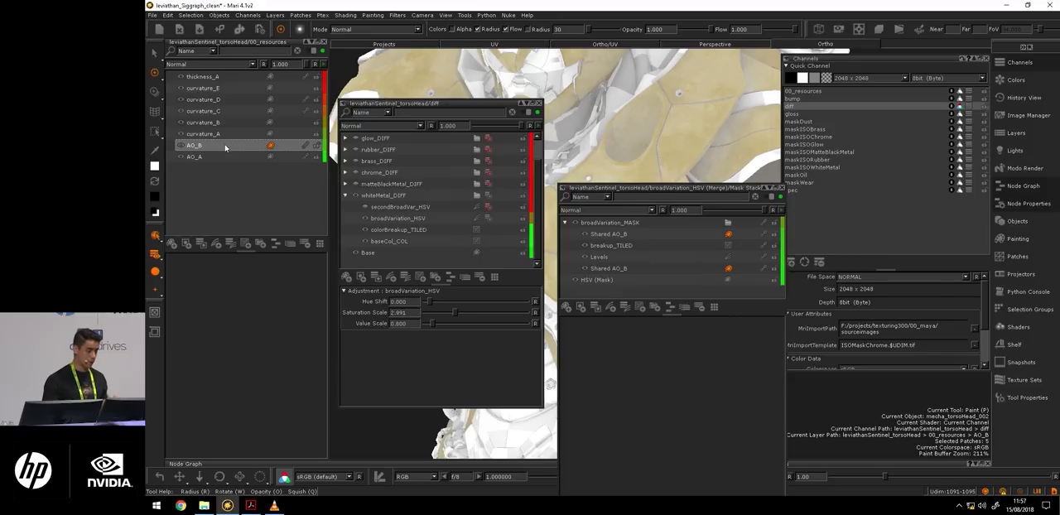
right_click(225, 147)
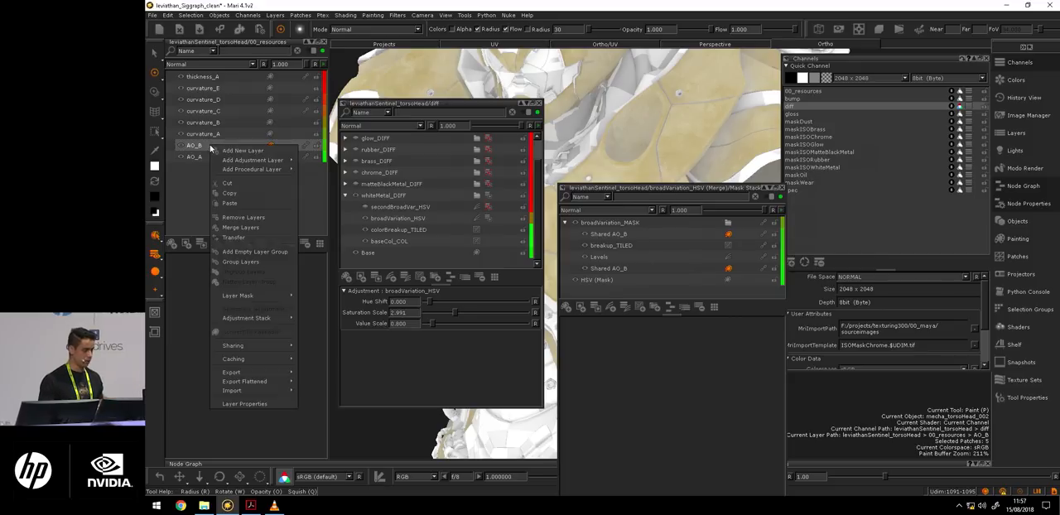
mouse_move(232, 390)
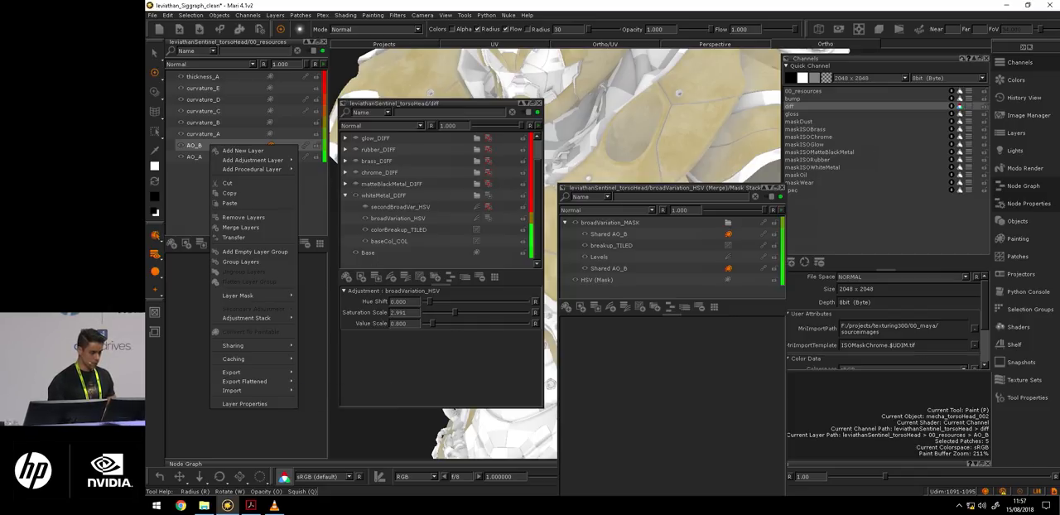
Step: Group the broadVariation_MASK layers and add a Levels adjustment at the top of the group
left_click(400, 218)
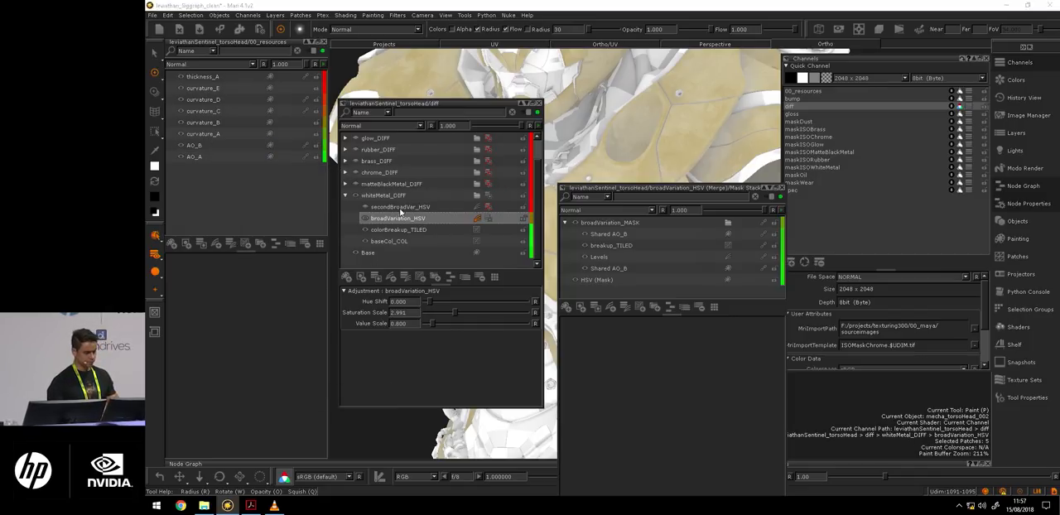
left_click(609, 235)
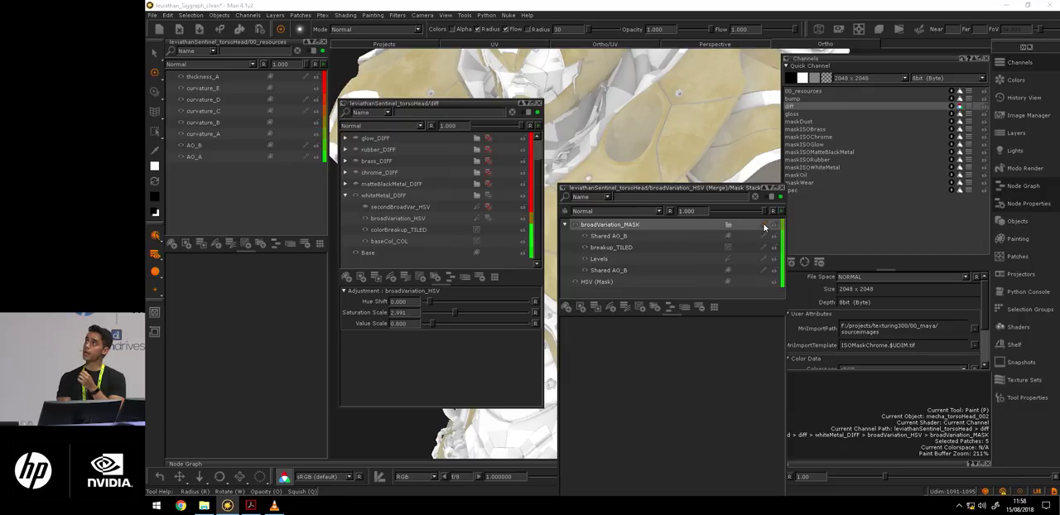
mouse_move(766, 225)
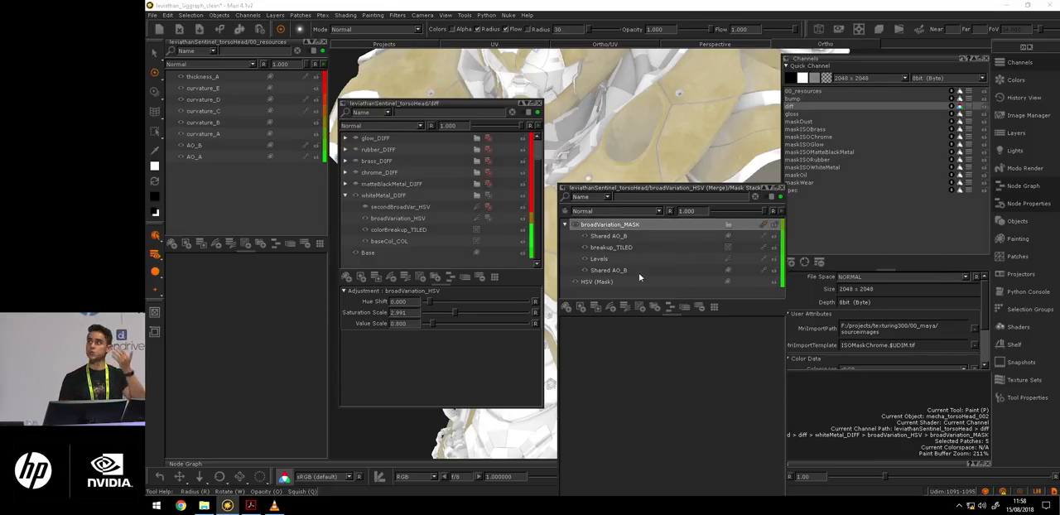
mouse_move(655, 307)
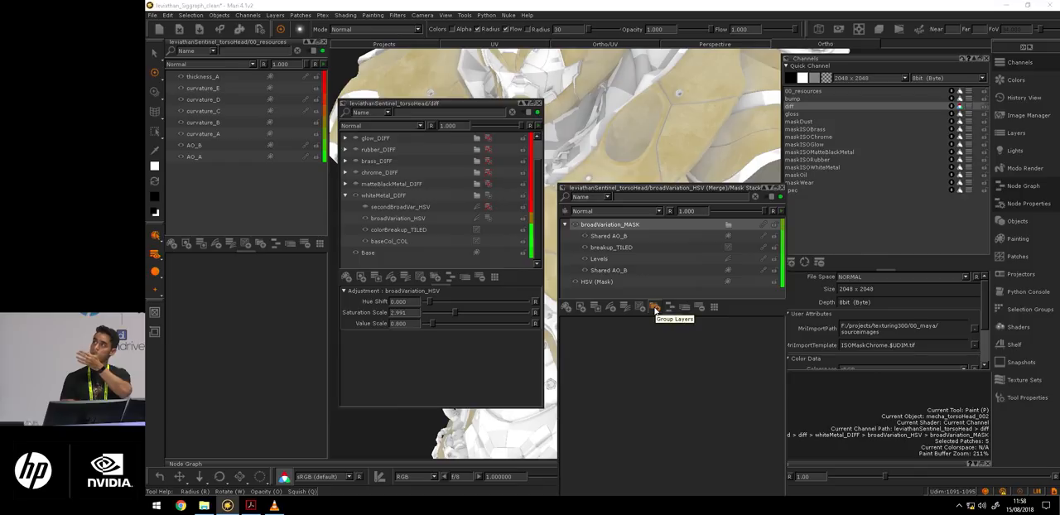
left_click(654, 306)
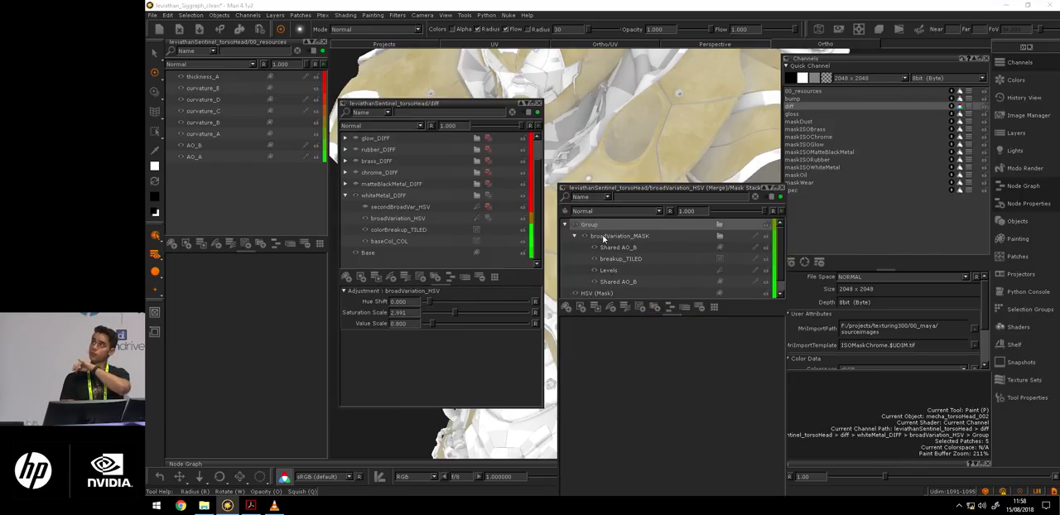
left_click(619, 236)
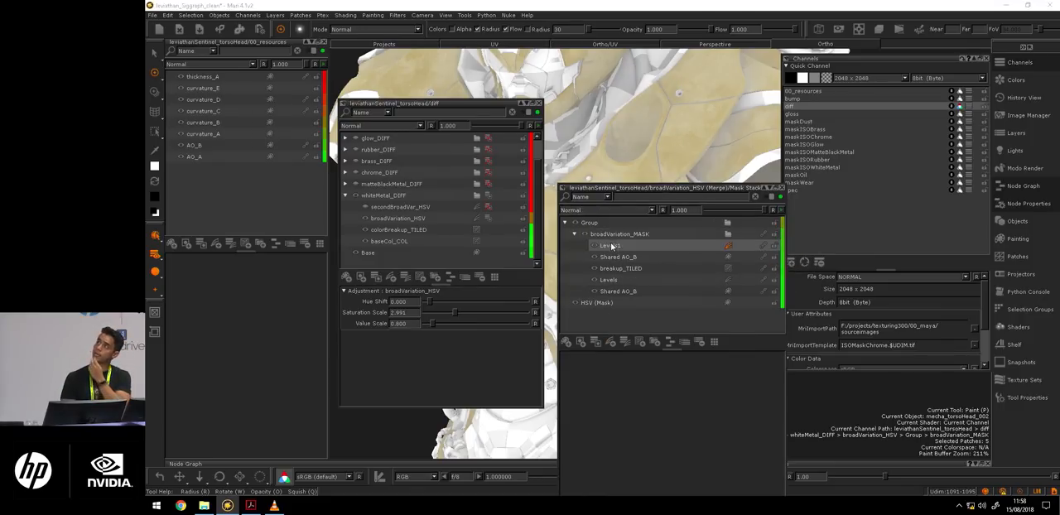
left_click(610, 245)
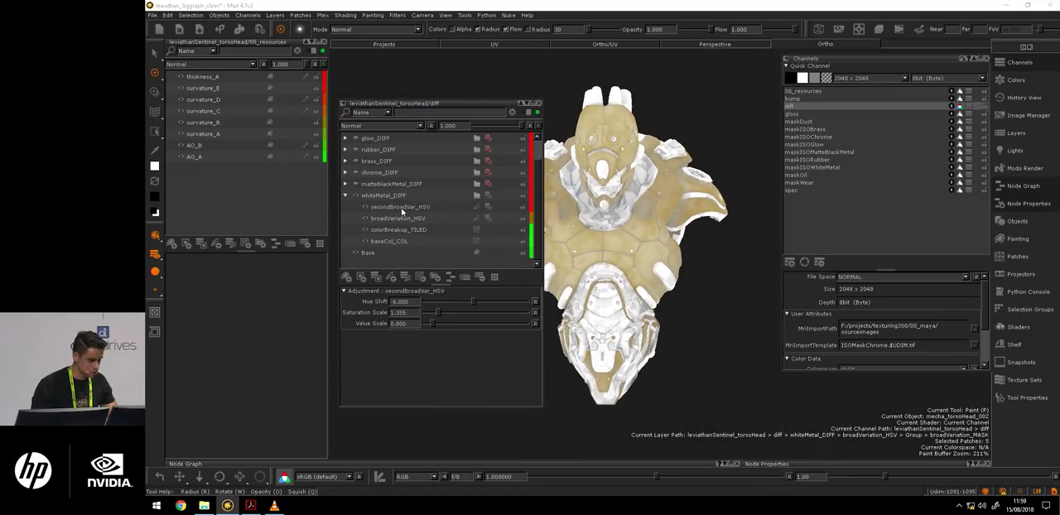
Step: Open secondBroadVar_HSV's mask stack and select its Levels layer above shared thickness_A
left_click(400, 206)
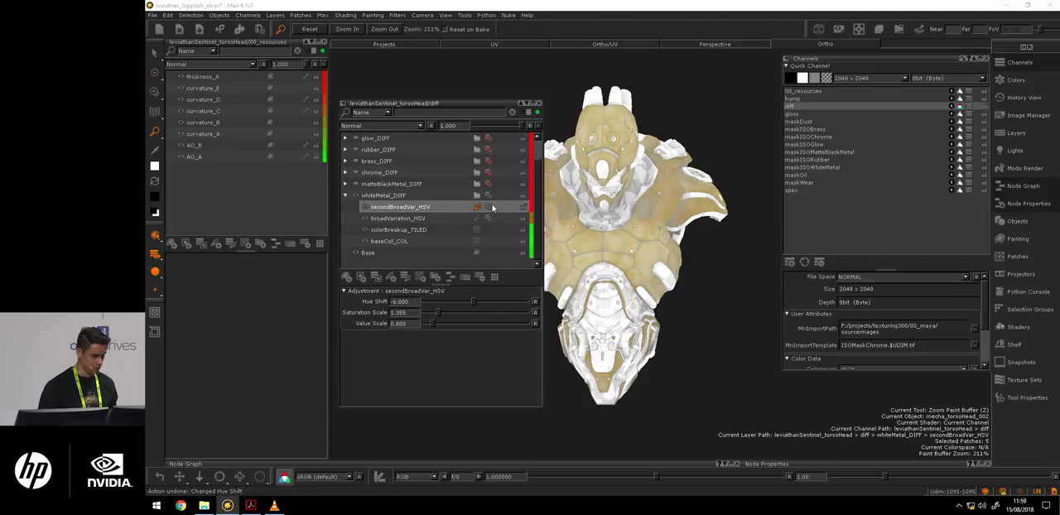
left_click(478, 206)
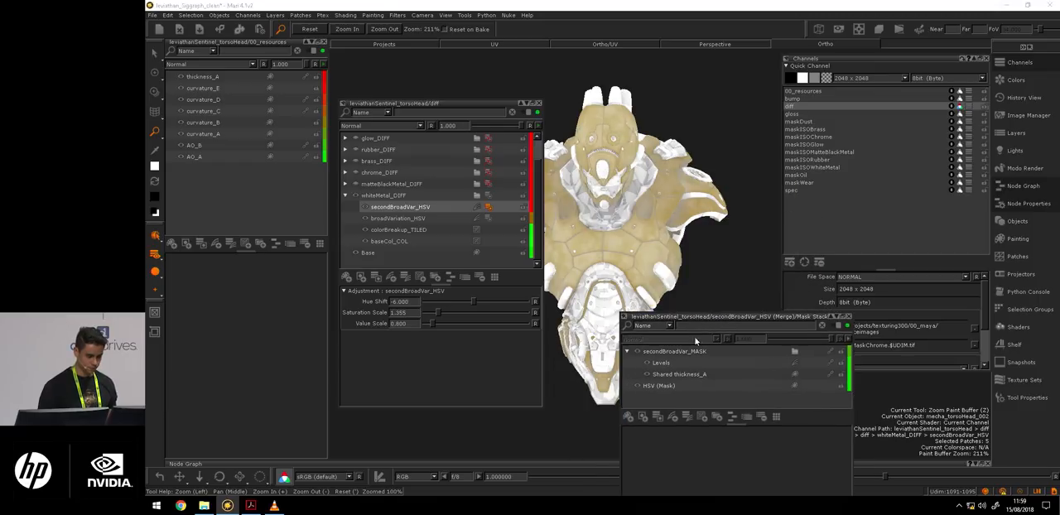
left_click(661, 363)
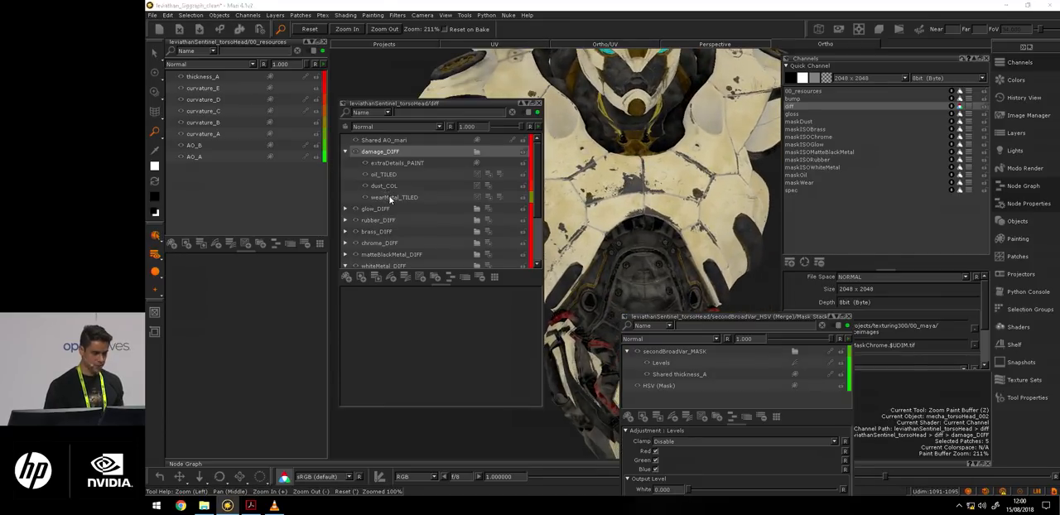
Step: Open wearMetal_TILED's tiling settings and display the maskWear channel on the torso
left_click(395, 195)
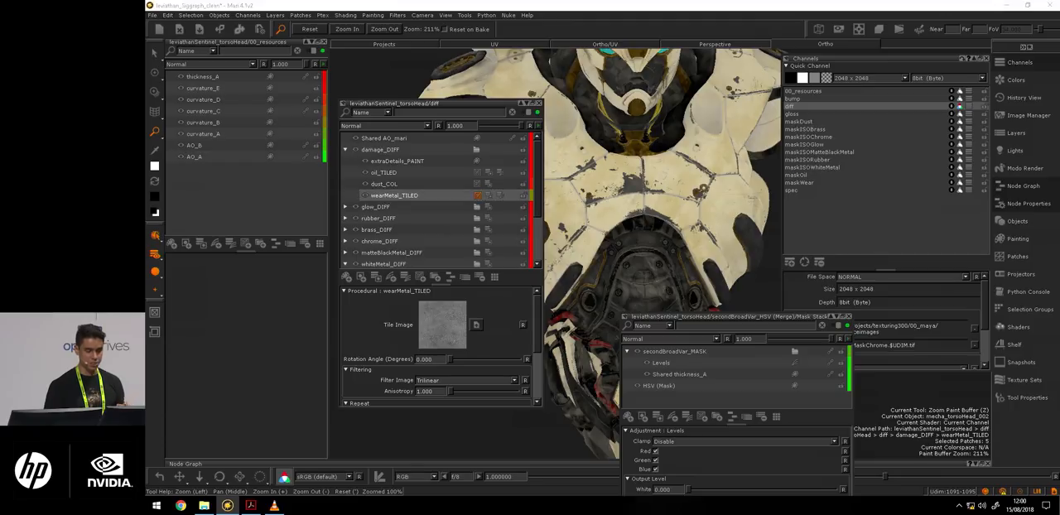
mouse_move(818, 184)
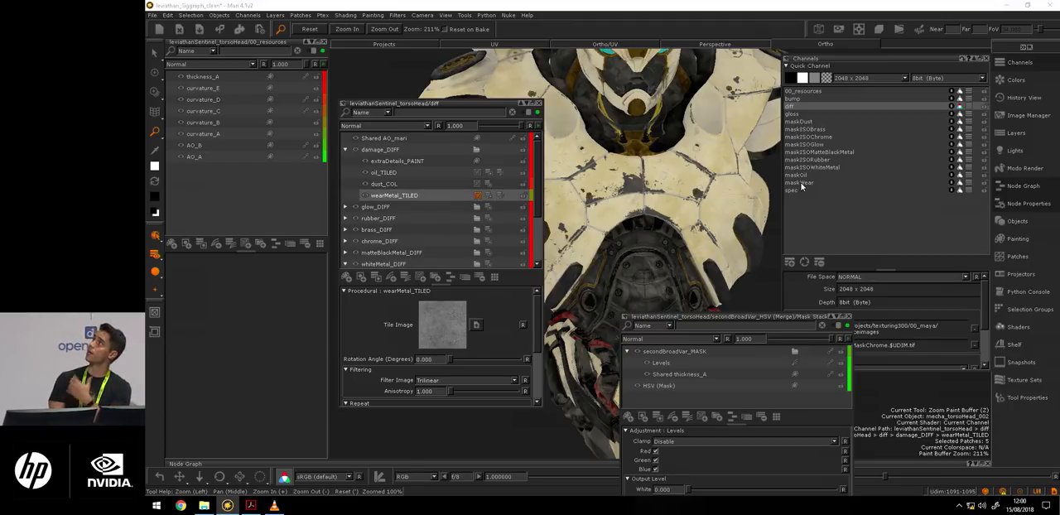
left_click(799, 183)
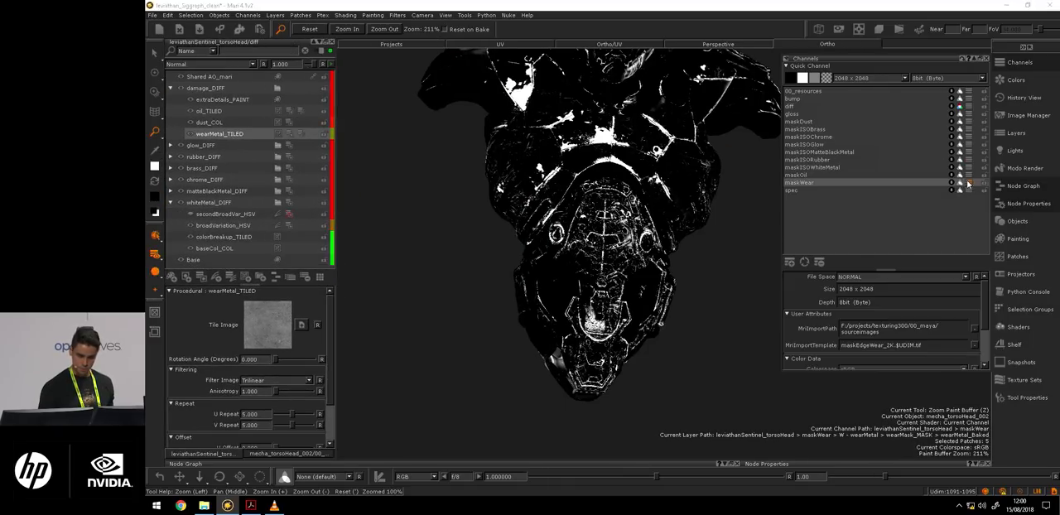
Step: Open maskWear's layer stack and return to the diffuse view with dust_COL selected
left_click(799, 182)
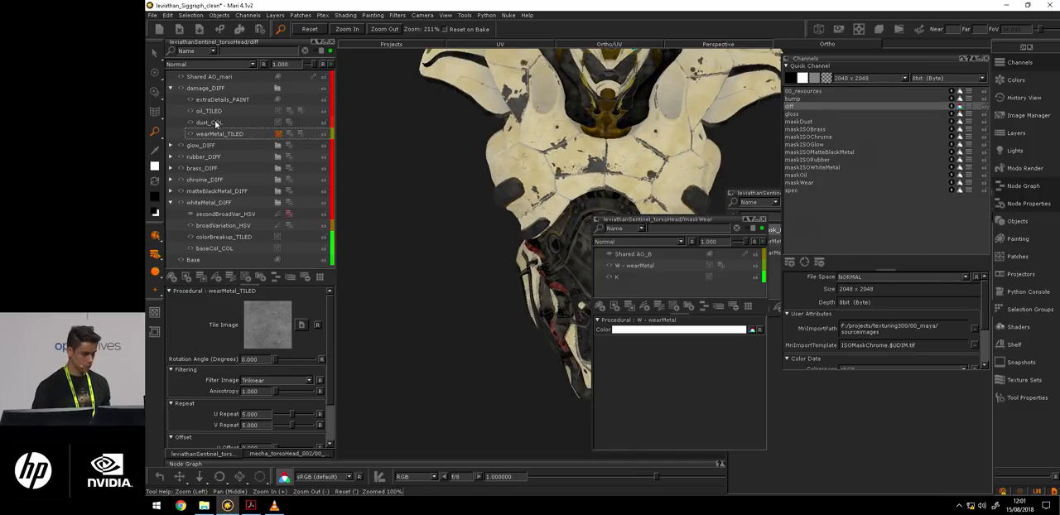
left_click(208, 121)
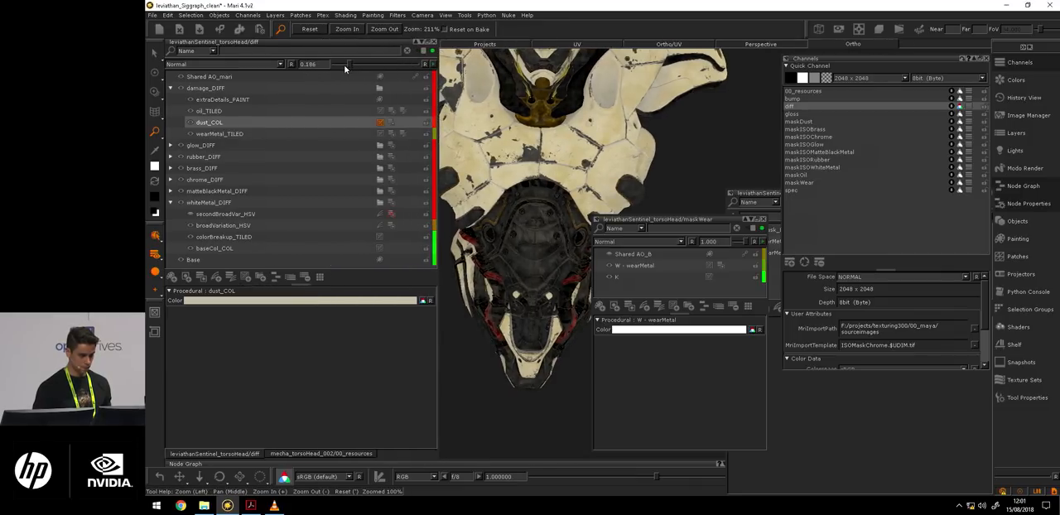
Step: Raise dust_COL opacity to about 0.56, then inspect oil_TILED and extraDetails_PAINT layers
left_click_drag(323, 63, 380, 64)
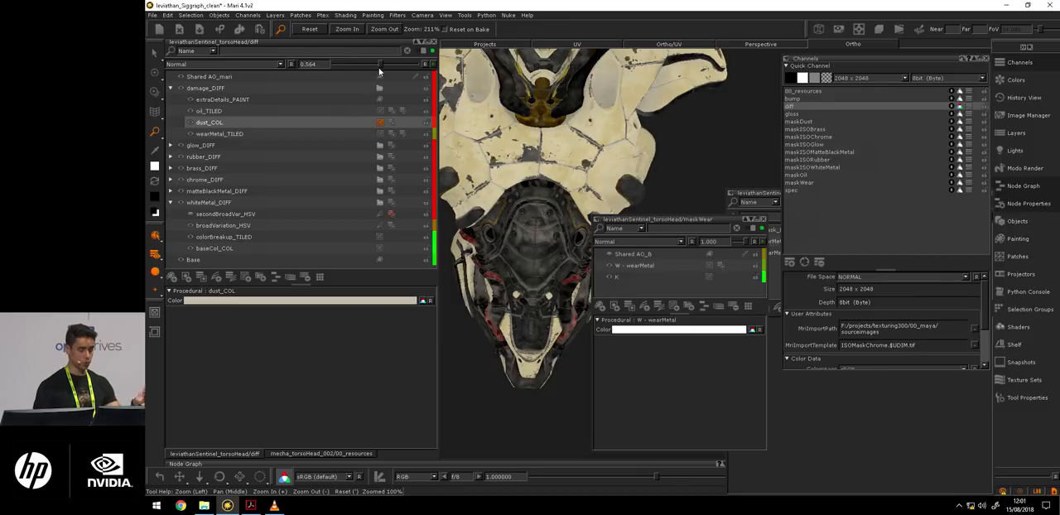
left_click(208, 110)
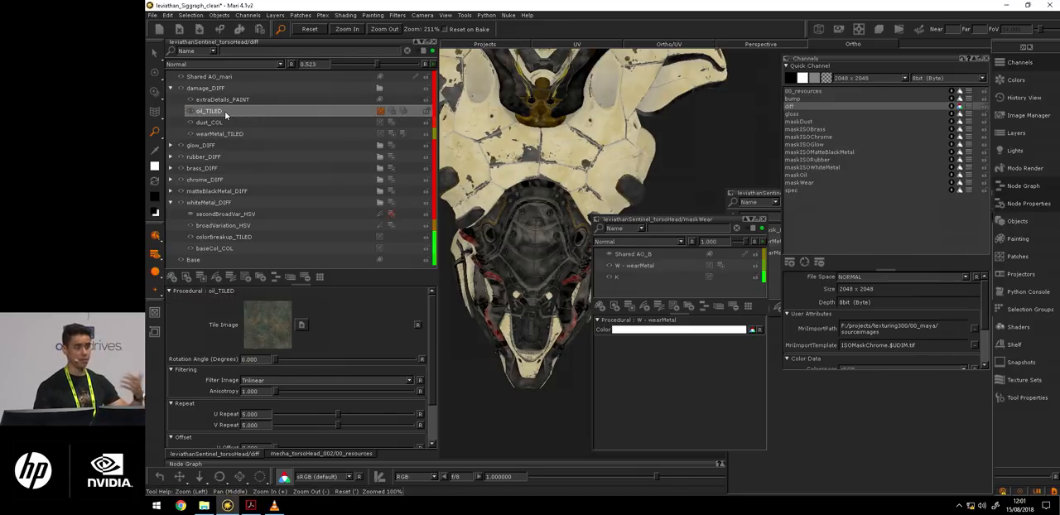
left_click(222, 98)
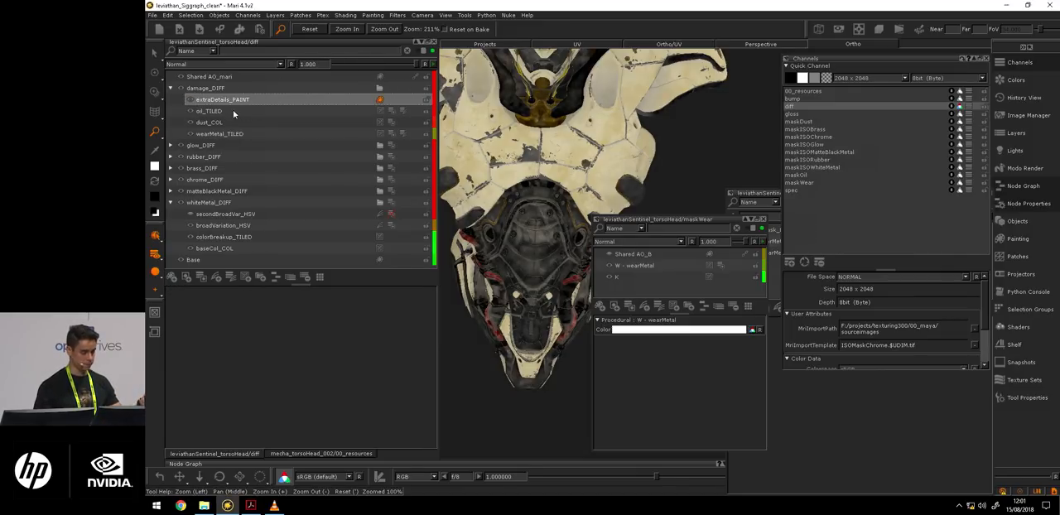
left_click(209, 110)
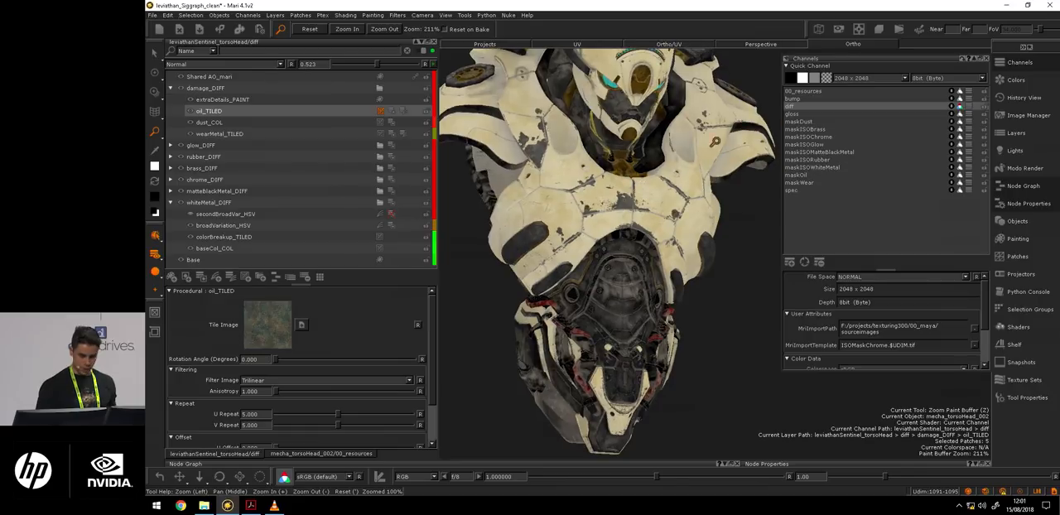
mouse_move(681, 174)
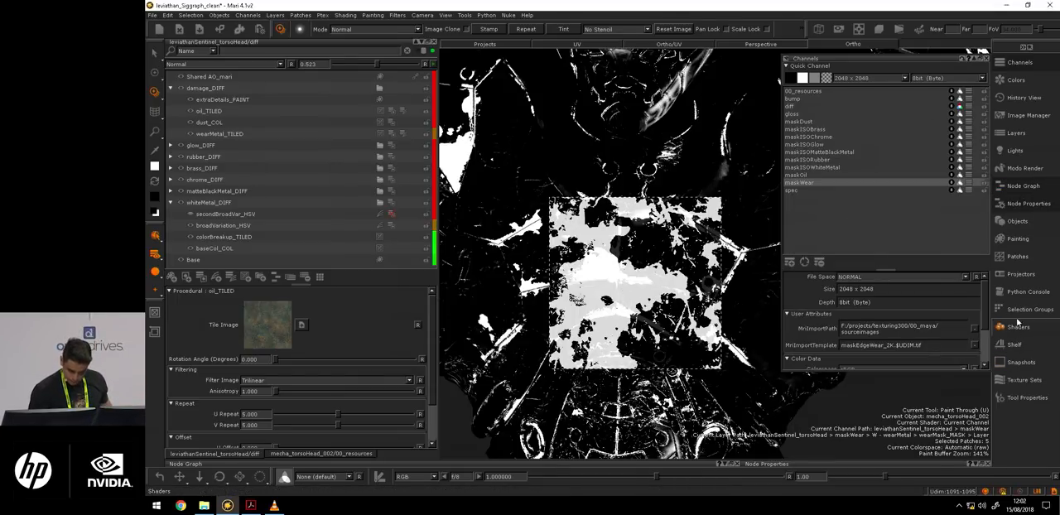
Step: Open the Painting palette with Paint Through active on the maskWear channel
left_click(1018, 256)
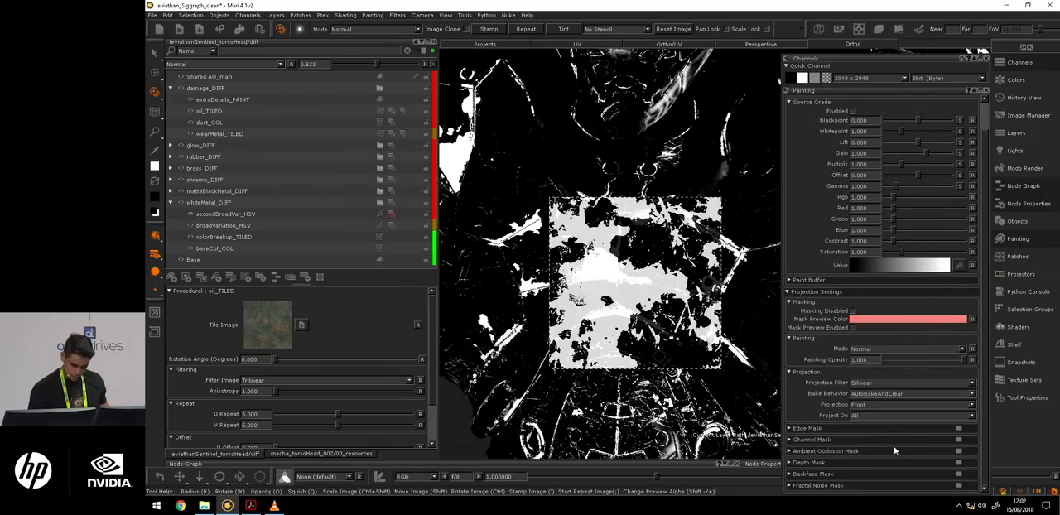
Step: Choose the projection Bake Behavior and set the stencil mode to Luminance
left_click(911, 393)
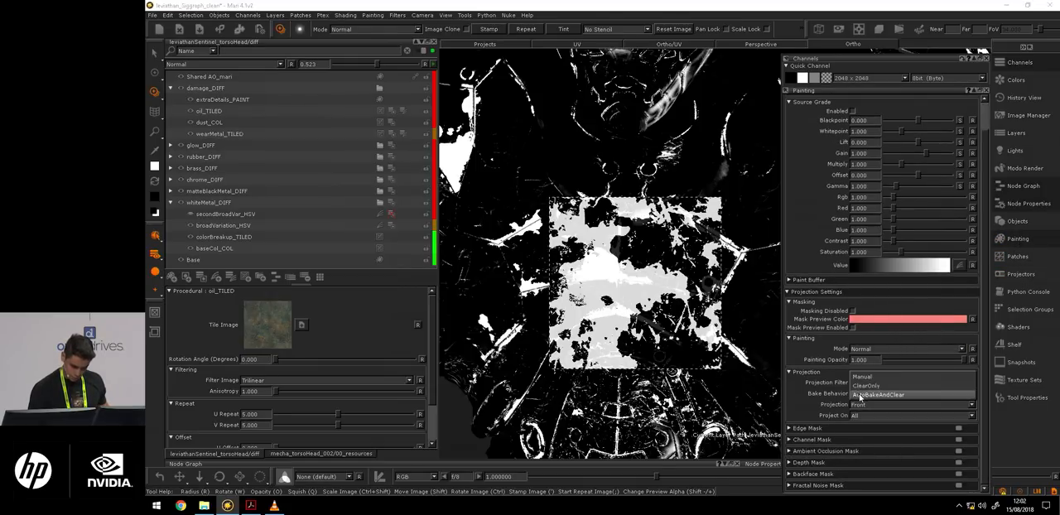
left_click(866, 382)
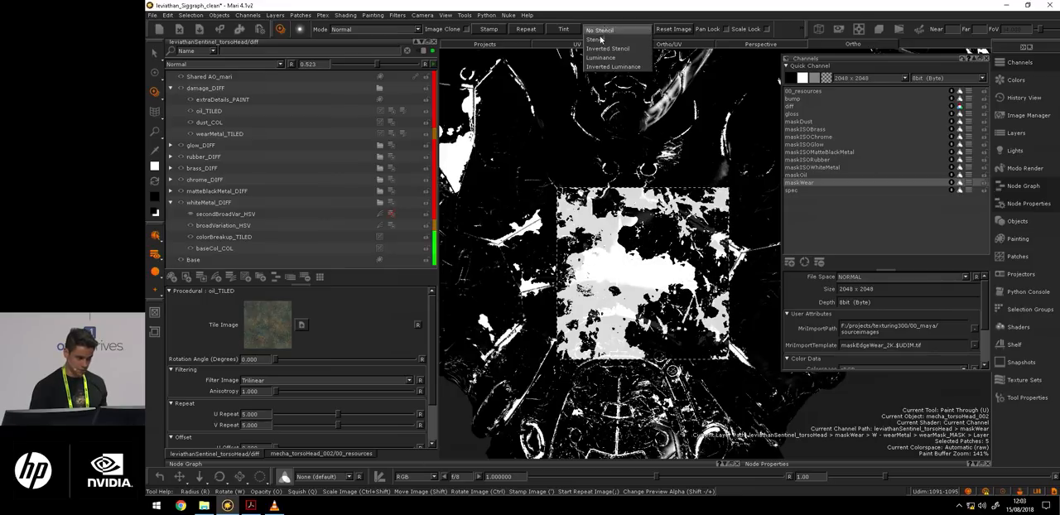
left_click(600, 57)
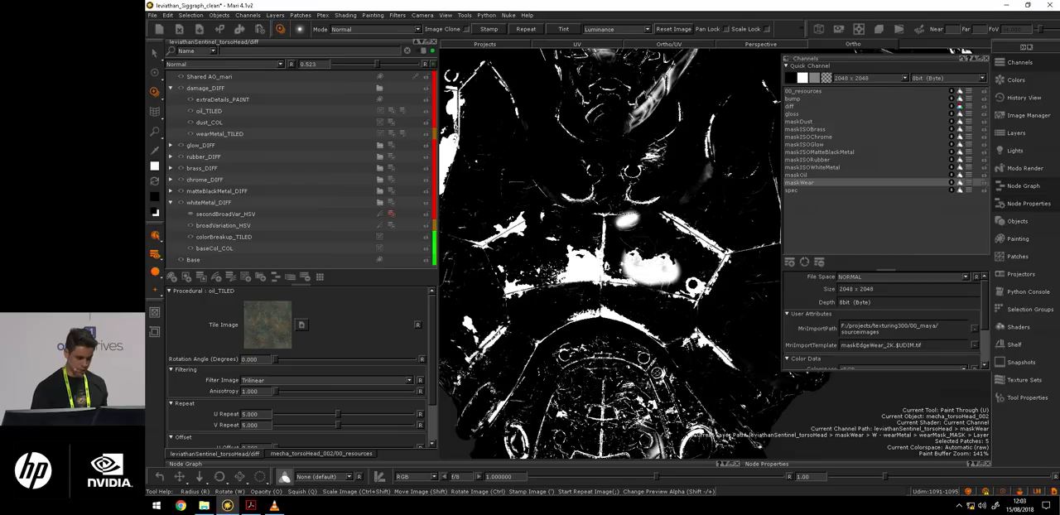
left_click(646, 265)
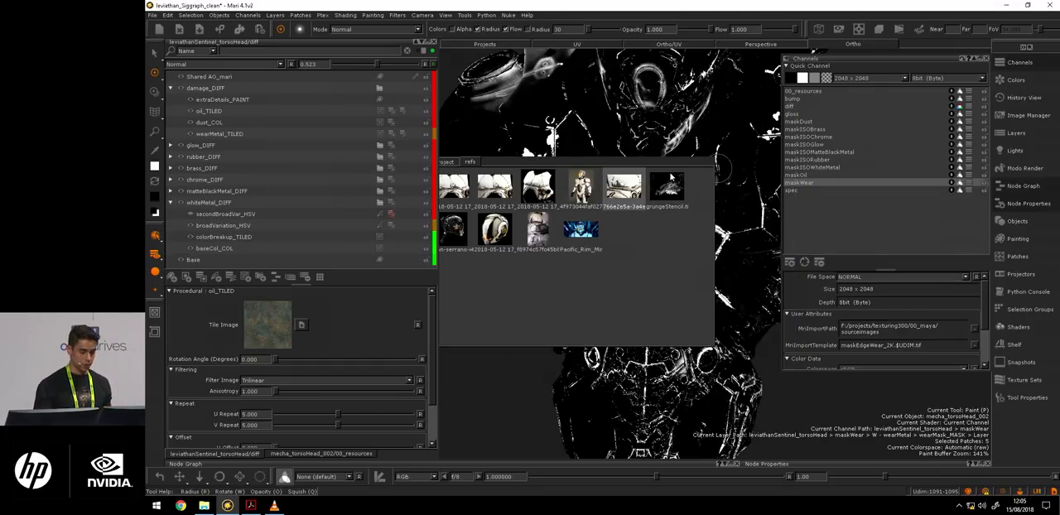
Step: Close the reference images popup to see the black-and-white maskWear channel
key("alt+tab")
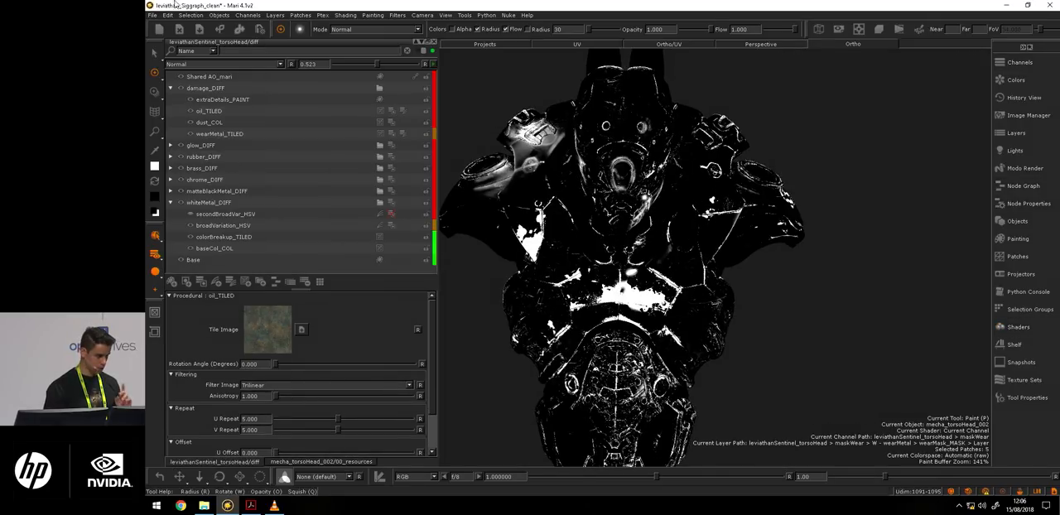
Step: Search the shortcut manager for 'viewport' and 'shader com', overwriting the conflicting shortcut
left_click(167, 15)
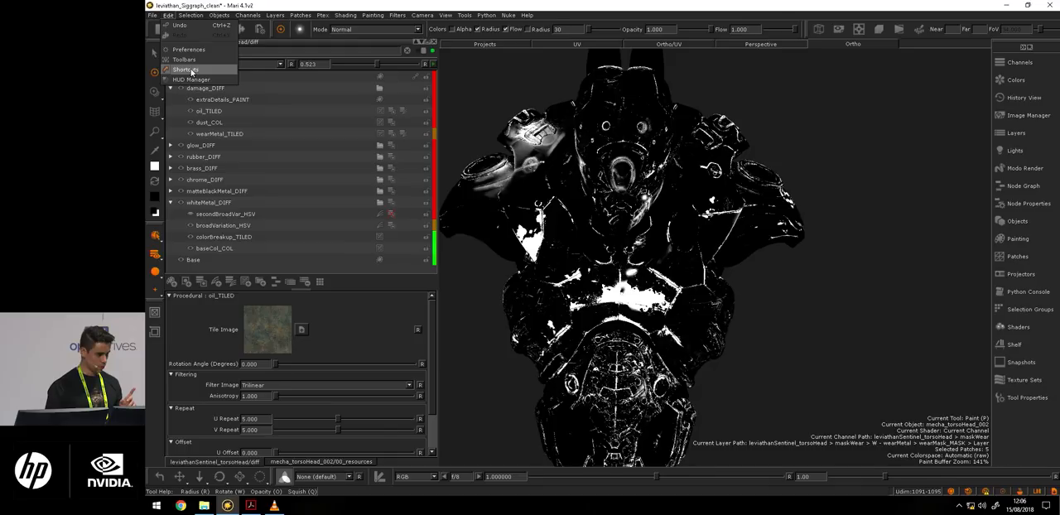
left_click(185, 69)
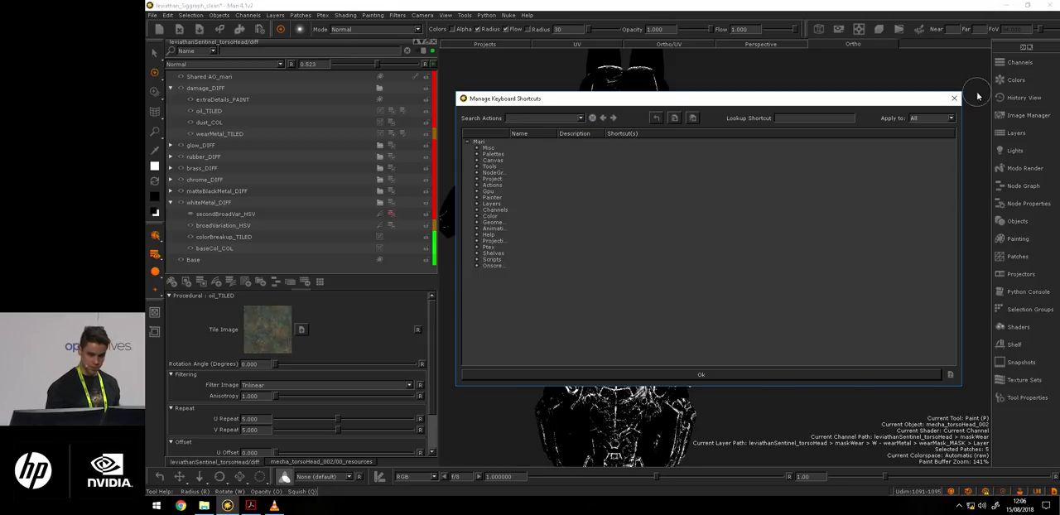
left_click(953, 99)
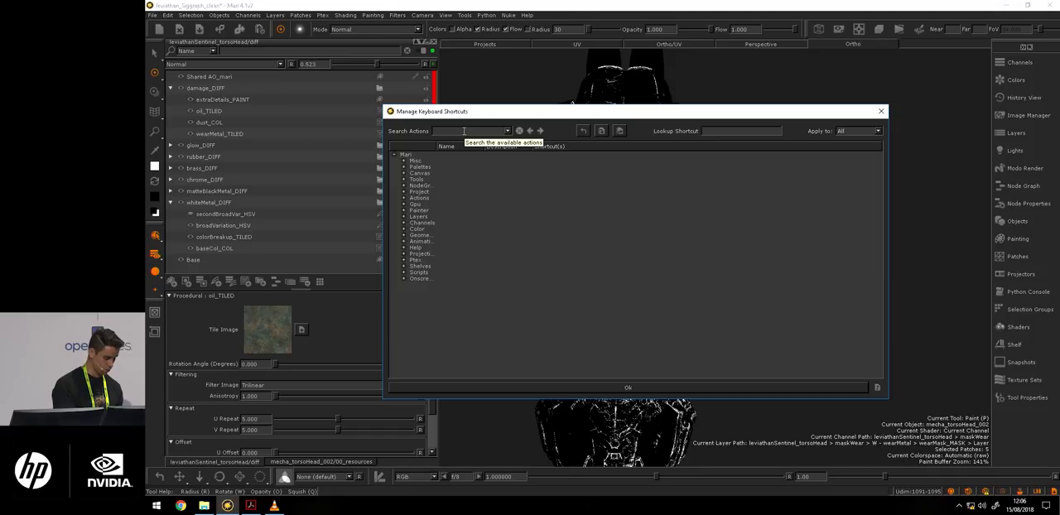
type("viewport")
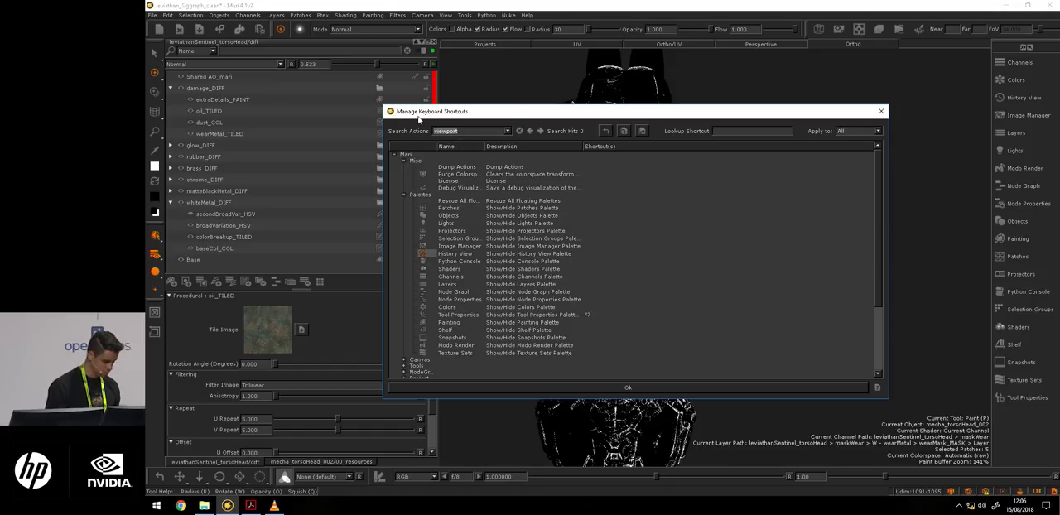
type("shader com")
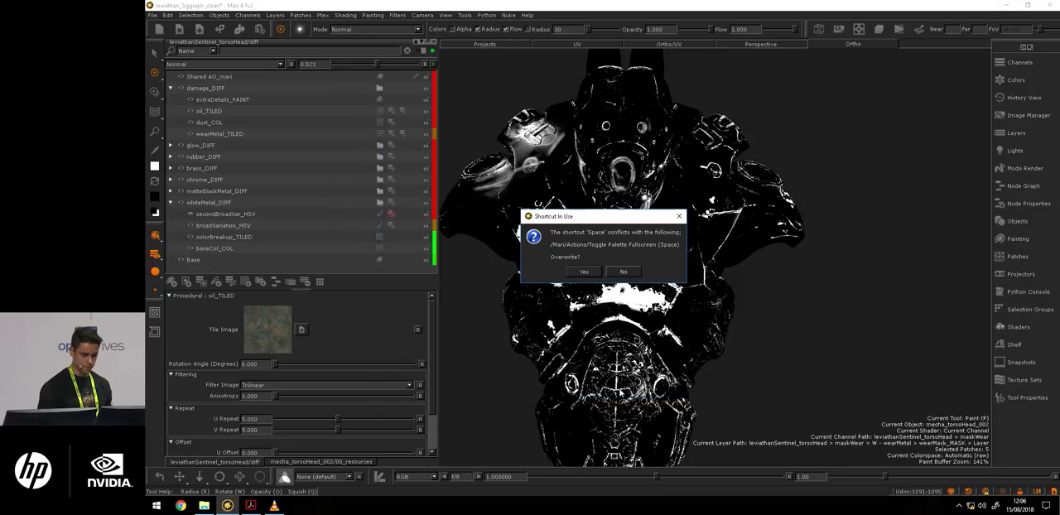
left_click(623, 271)
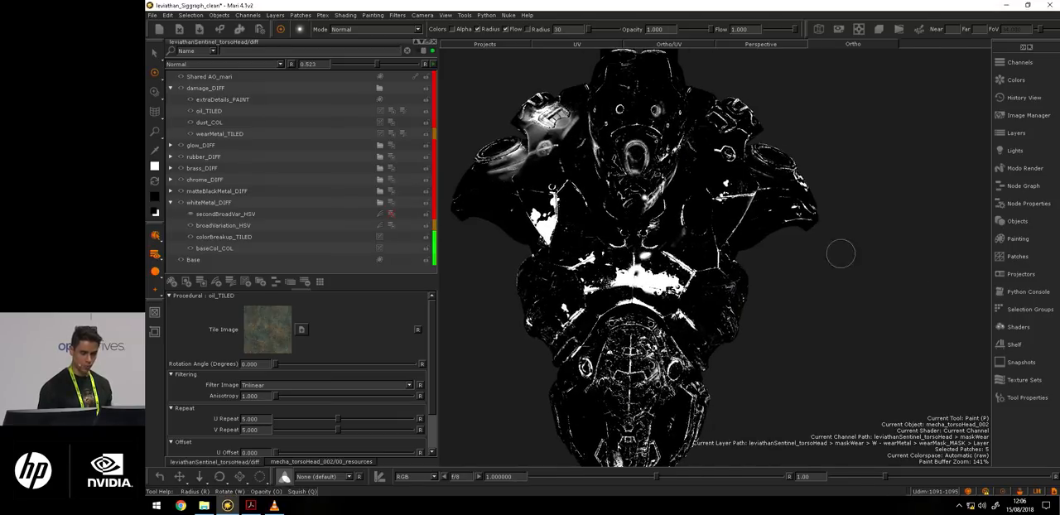
Step: Select the dust_COL layer and display the gloss channel in grayscale
left_click(209, 122)
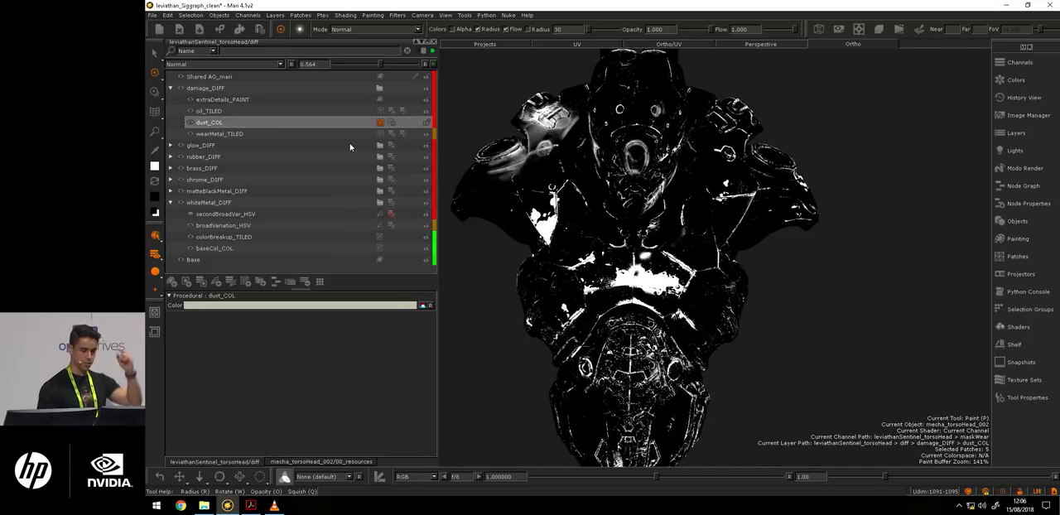
left_click(220, 133)
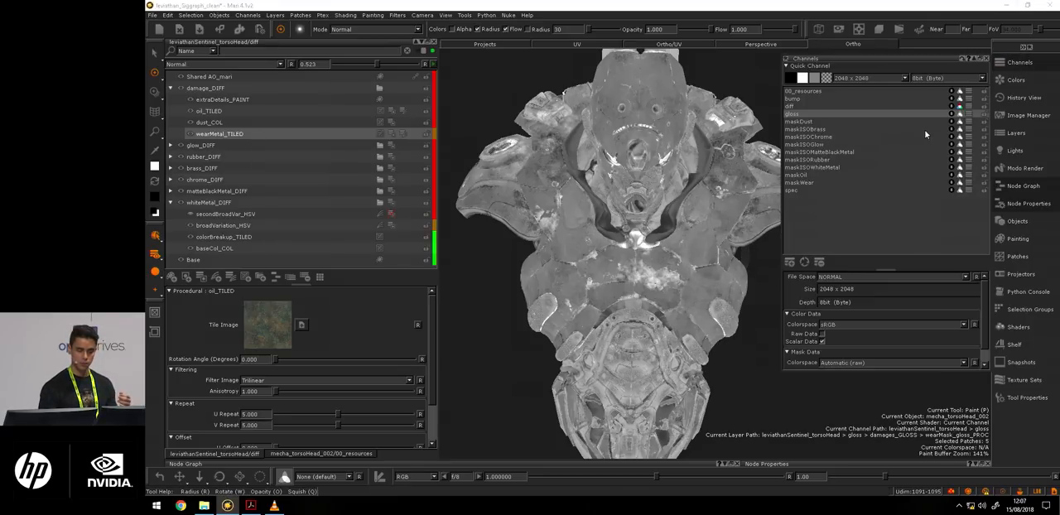
Step: Show VRayMtl shader properties, close the channel list, and scroll to the bump inputs
left_click(808, 128)
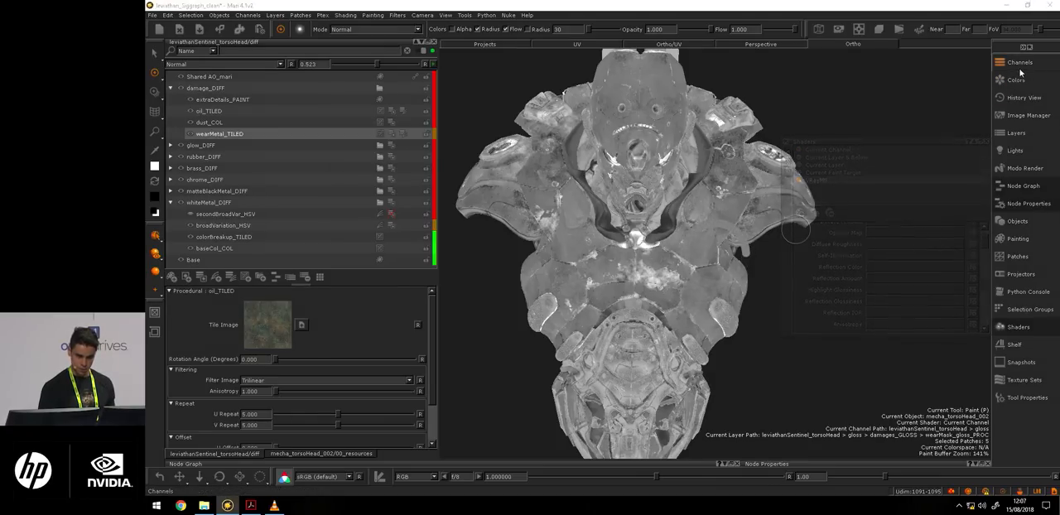
left_click(1020, 62)
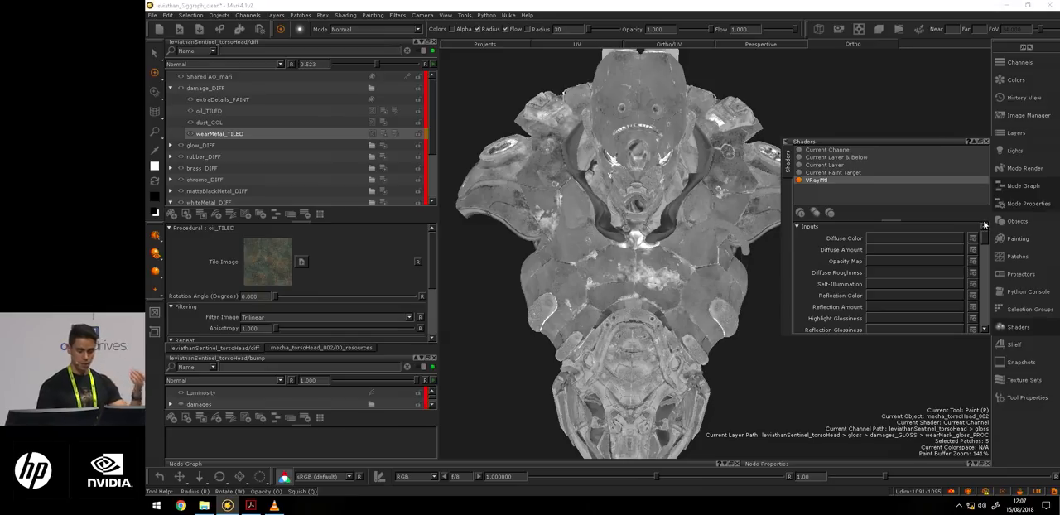
scroll("down", 3)
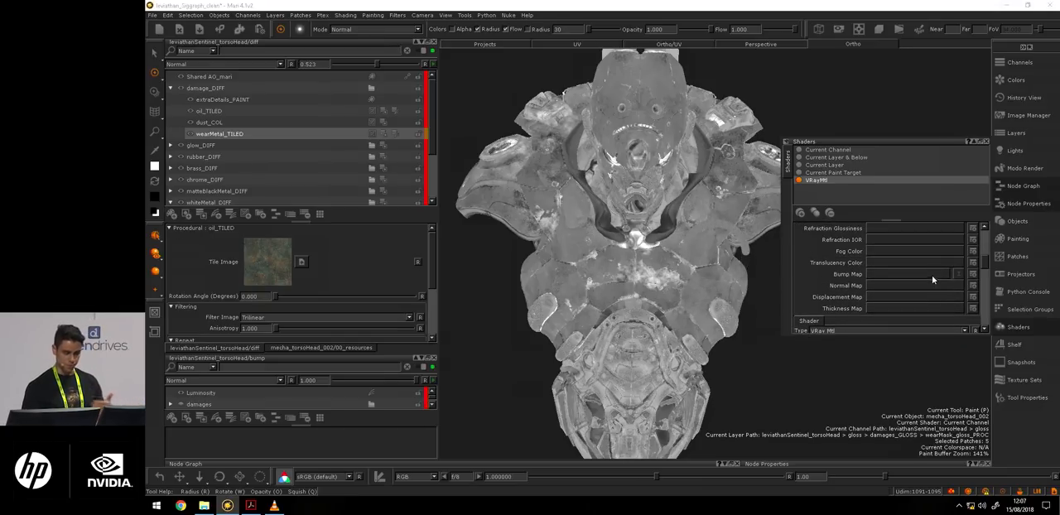
Step: Shade the torso with VRayMtl's basic parameters, then bring up the window switcher
left_click(914, 273)
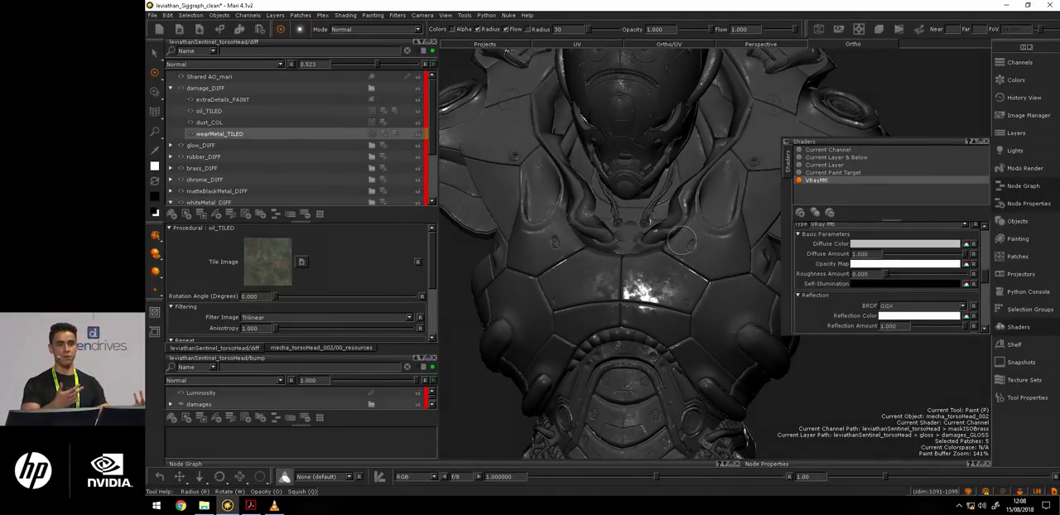
key("alt+tab")
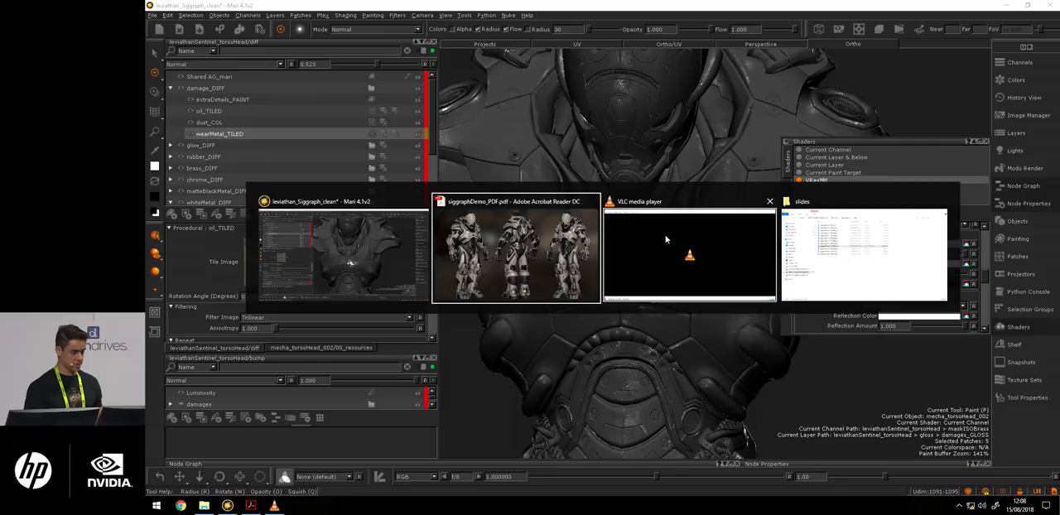